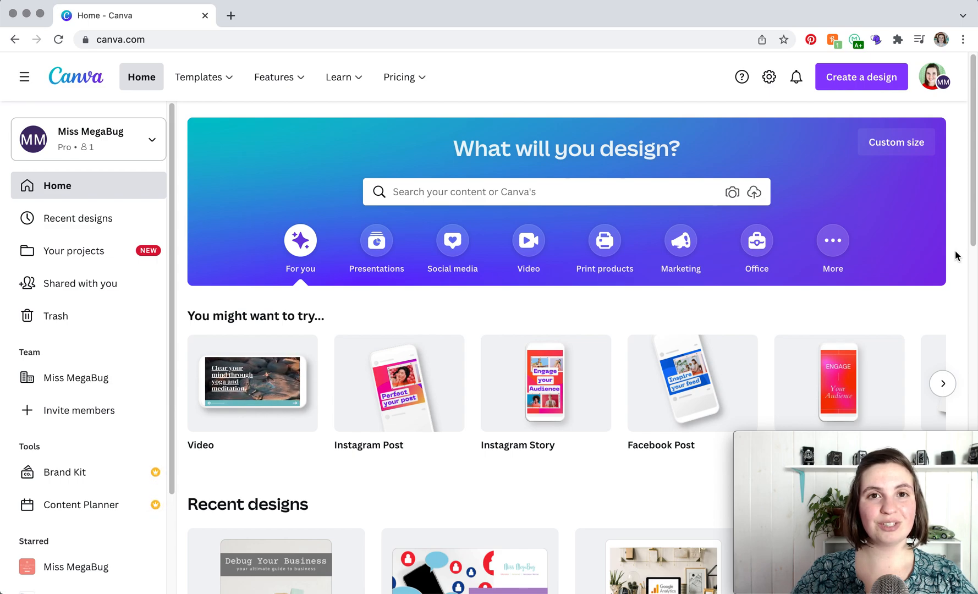
pyautogui.moveTo(858, 118)
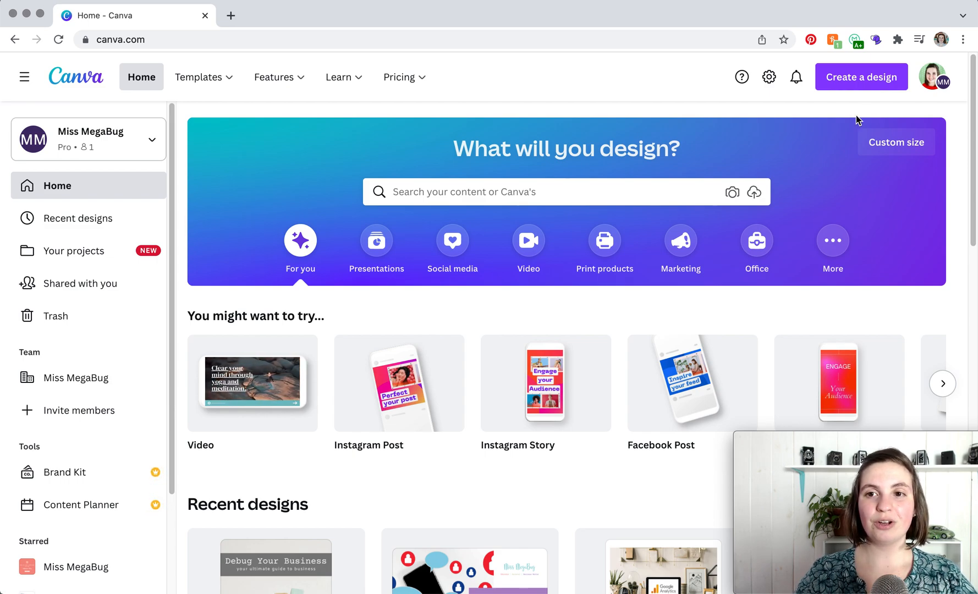
# - Start a new Facebook Event Cover design (1920 × 1080 px) by searching 'facebo'
pyautogui.click(861, 77)
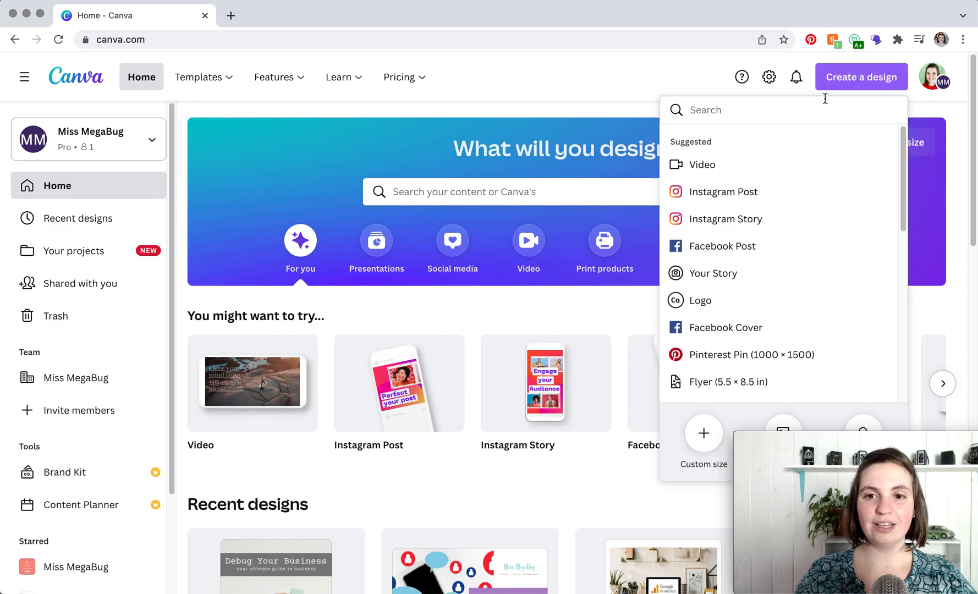
pyautogui.write('facebook even')
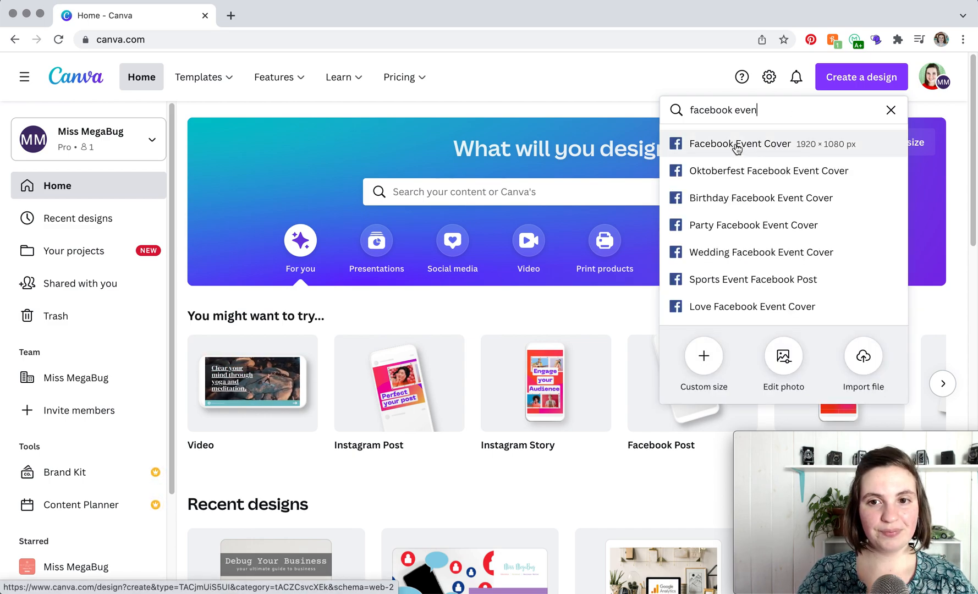
pyautogui.click(739, 144)
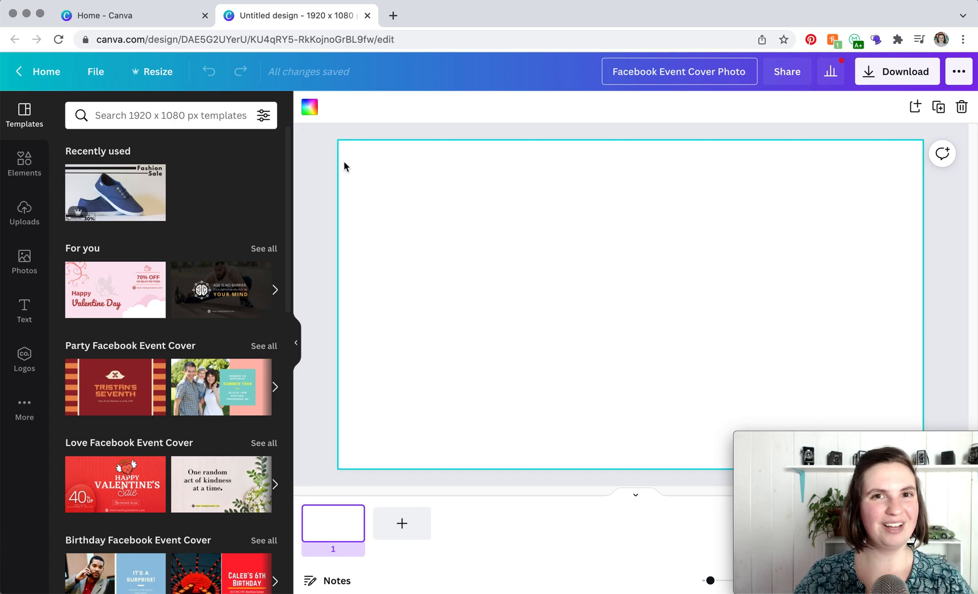
pyautogui.moveTo(314, 175)
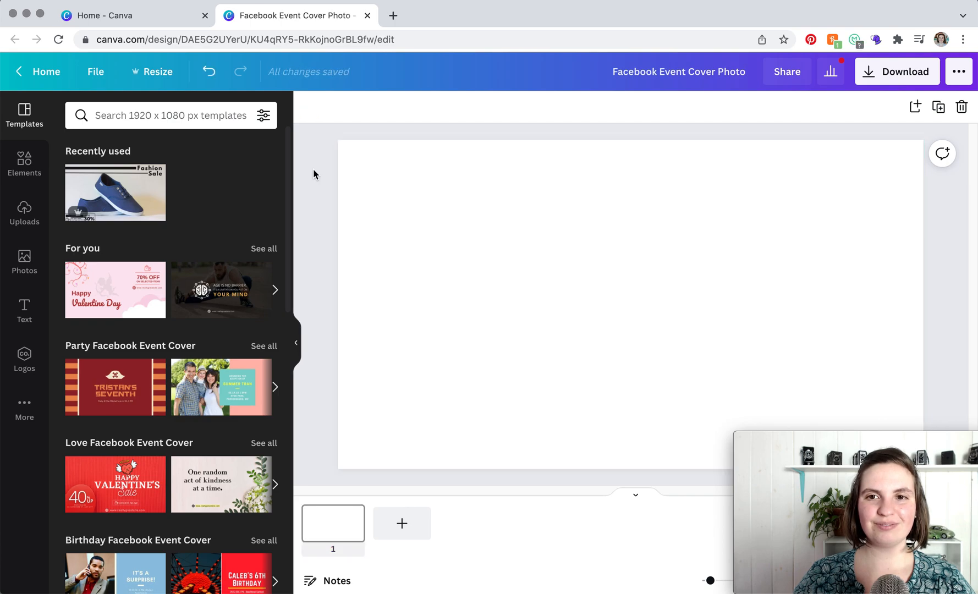
pyautogui.moveTo(194, 180)
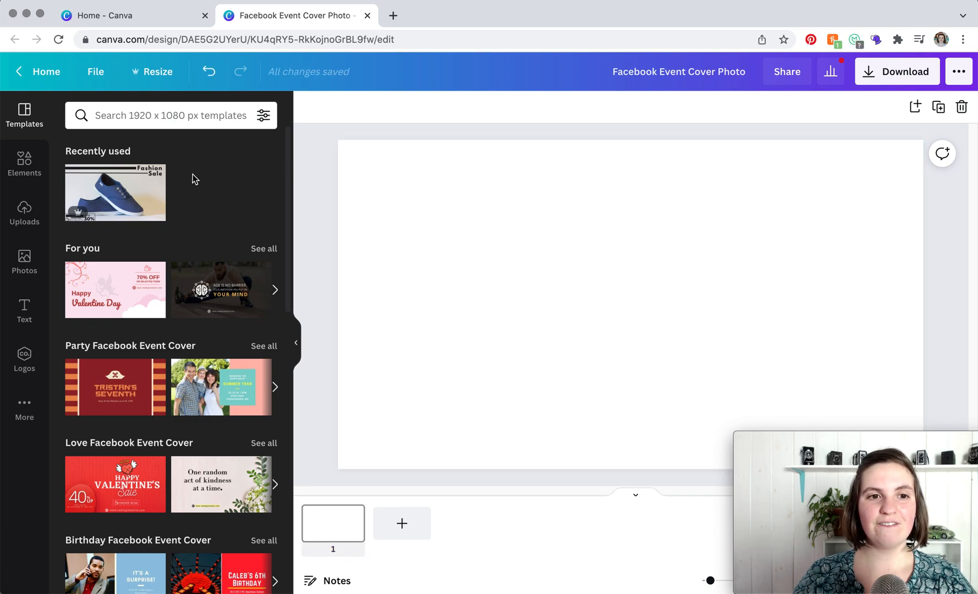
pyautogui.moveTo(298, 197)
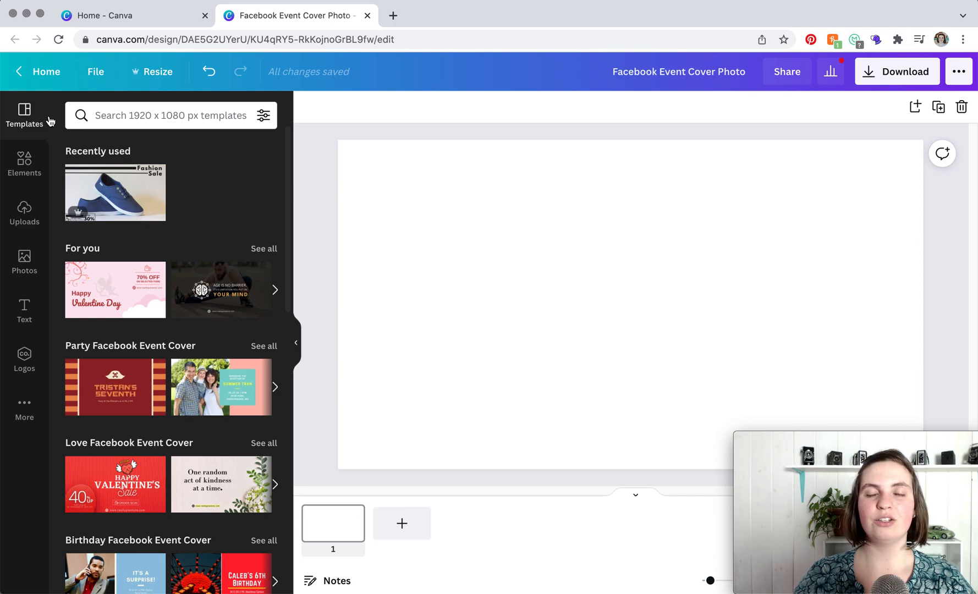
pyautogui.moveTo(50, 119)
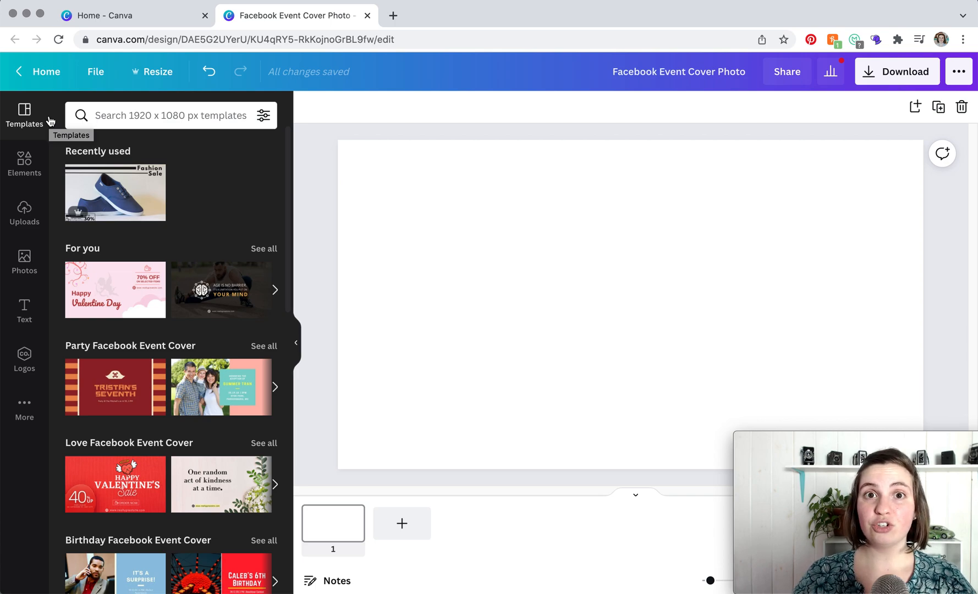
pyautogui.moveTo(136, 298)
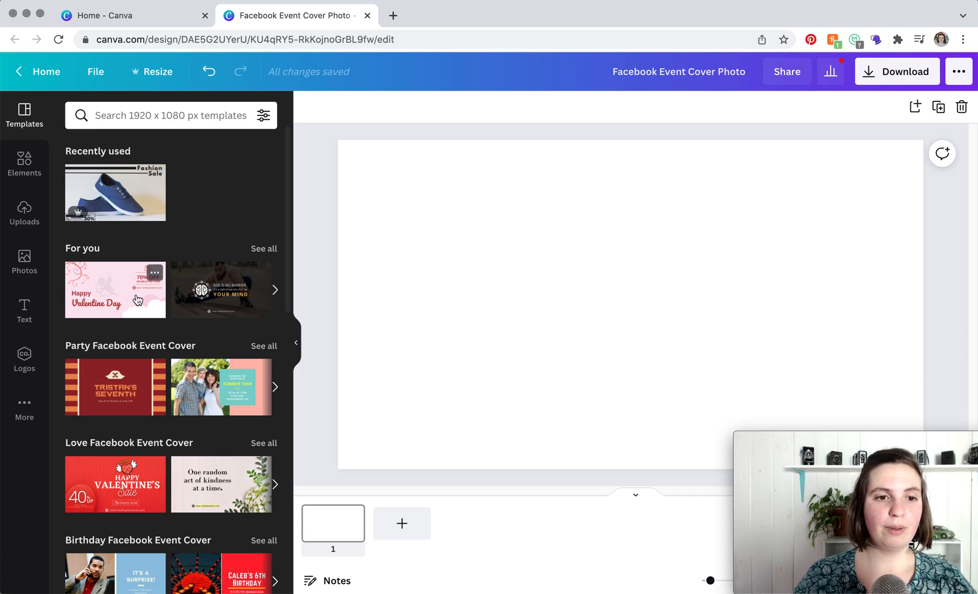
pyautogui.moveTo(206, 314)
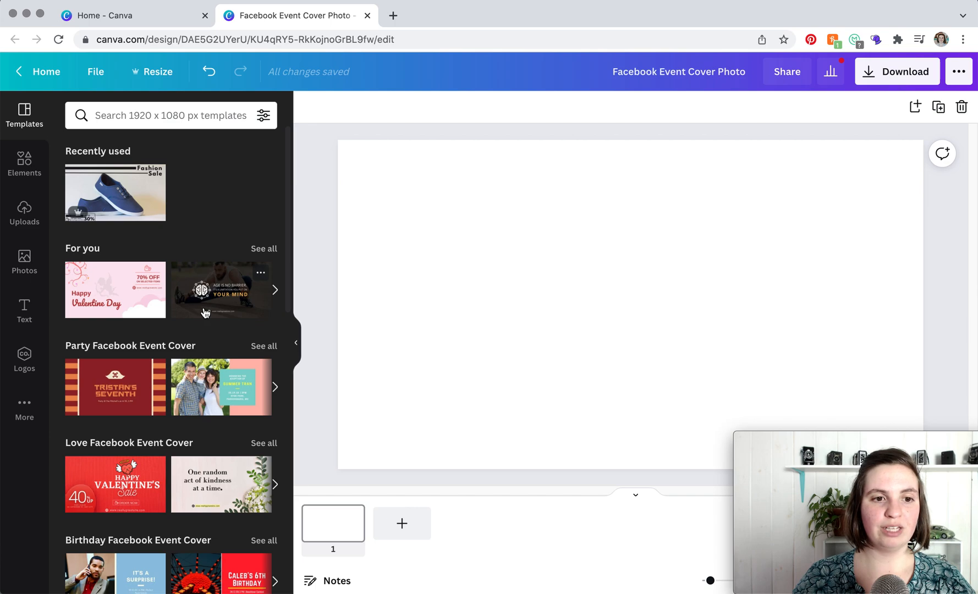
pyautogui.moveTo(182, 313)
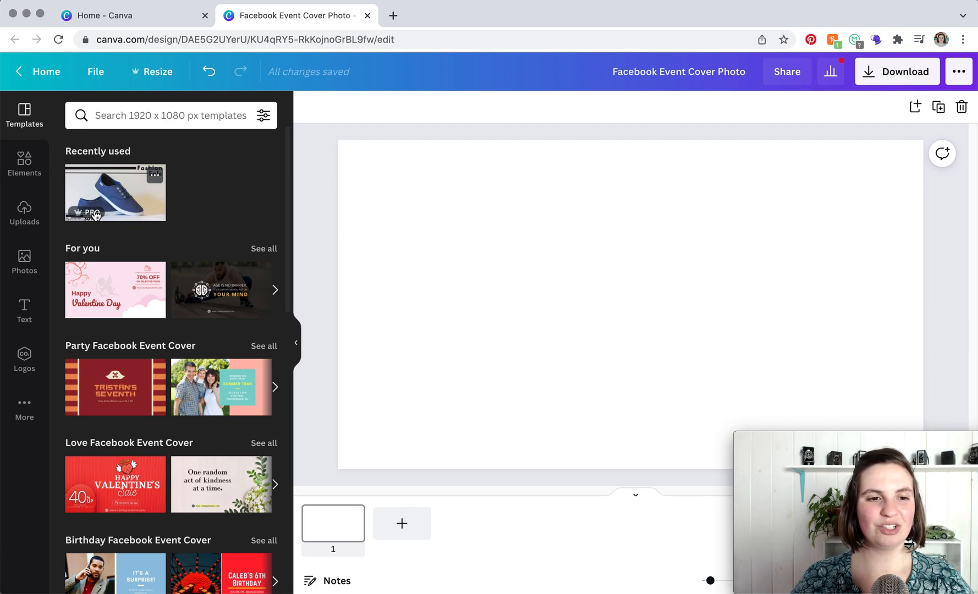
pyautogui.moveTo(211, 394)
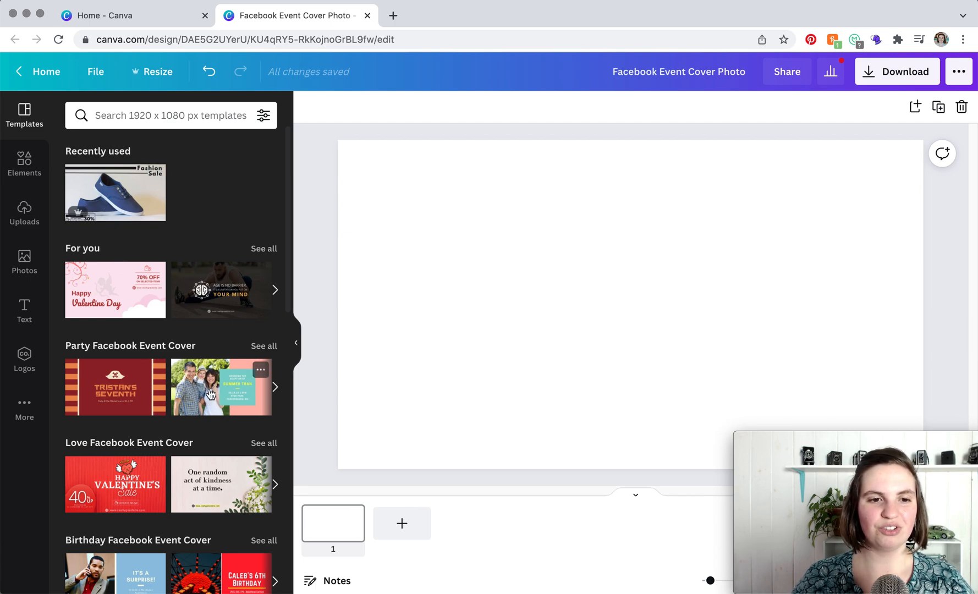
pyautogui.click(211, 394)
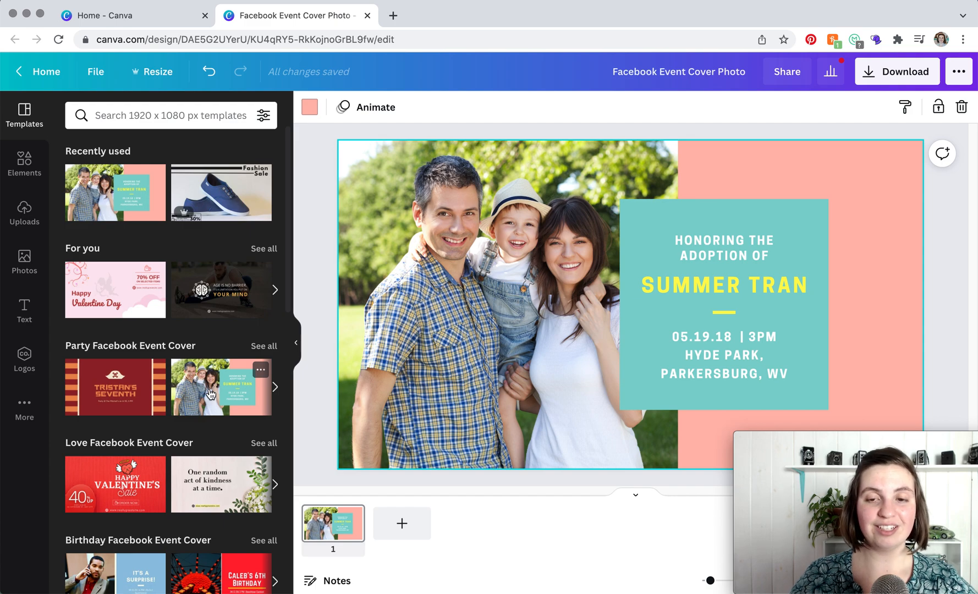
pyautogui.moveTo(766, 176)
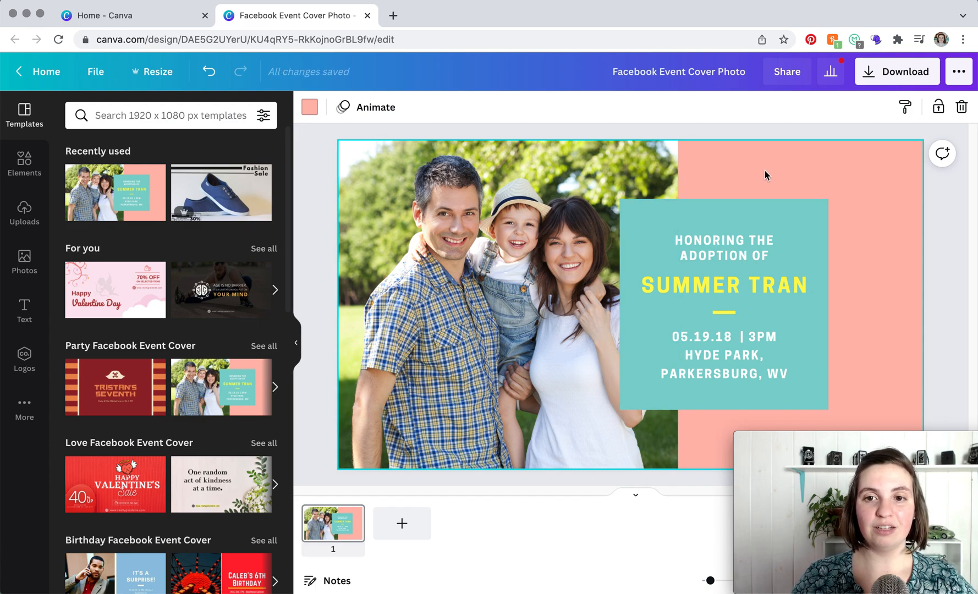
pyautogui.moveTo(728, 174)
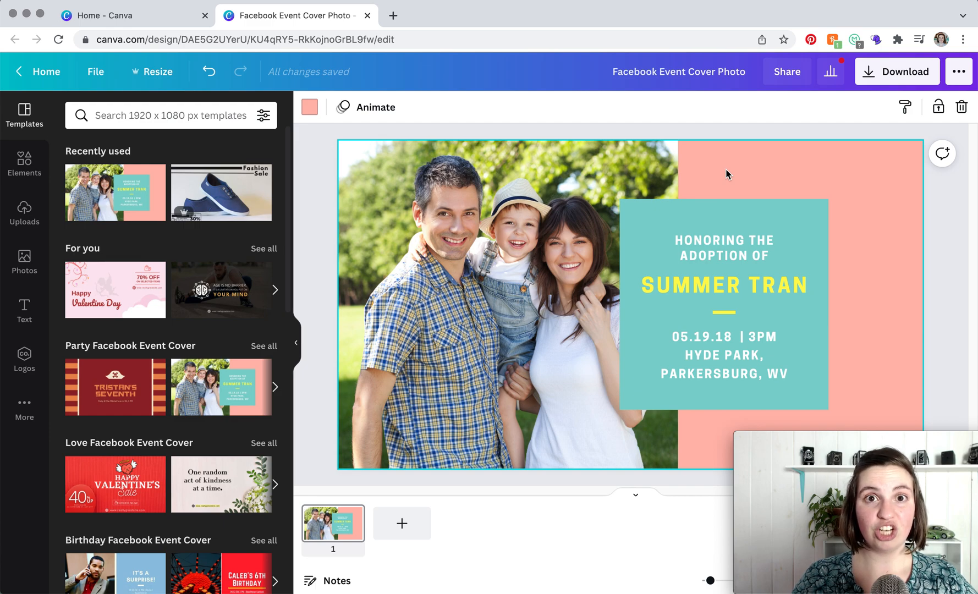
pyautogui.moveTo(310, 108)
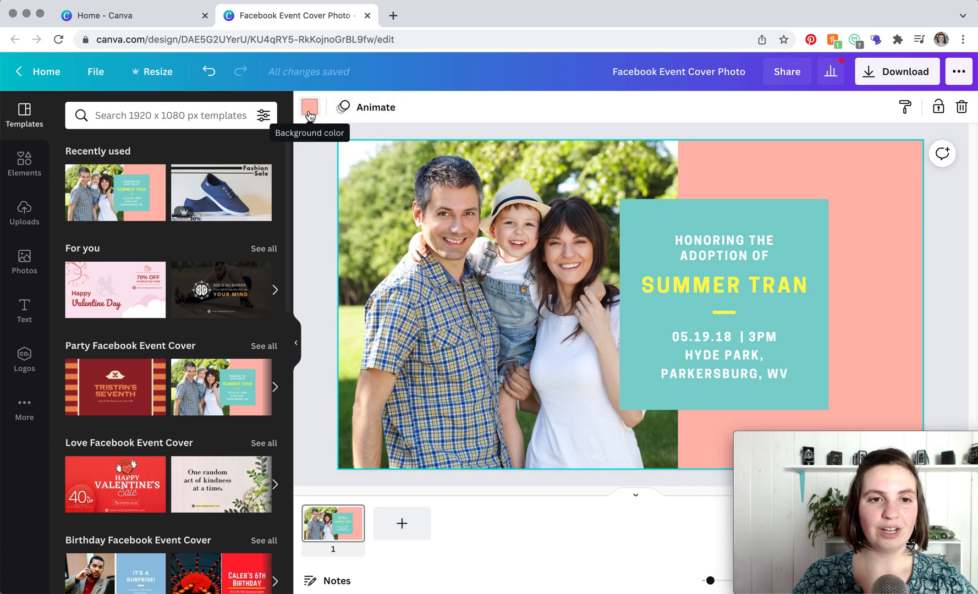
# - Recolour the cover's pink background to the coral brand colour
pyautogui.click(309, 108)
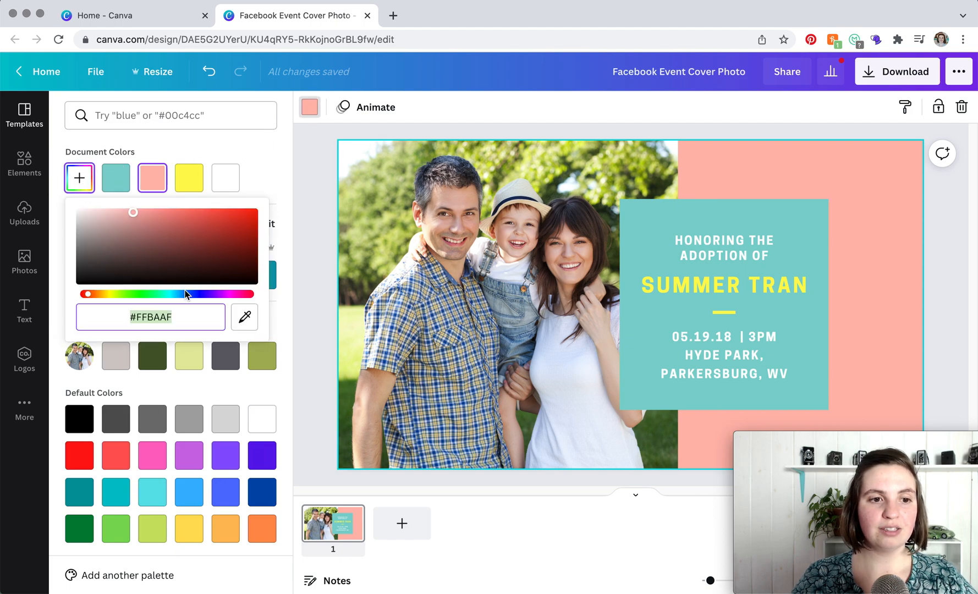
pyautogui.moveTo(254, 176)
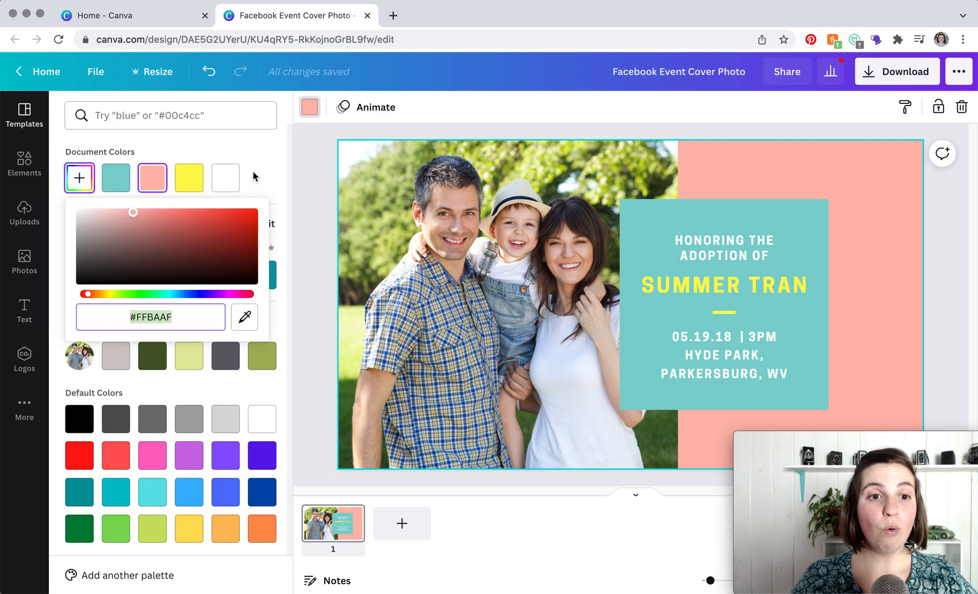
pyautogui.click(254, 176)
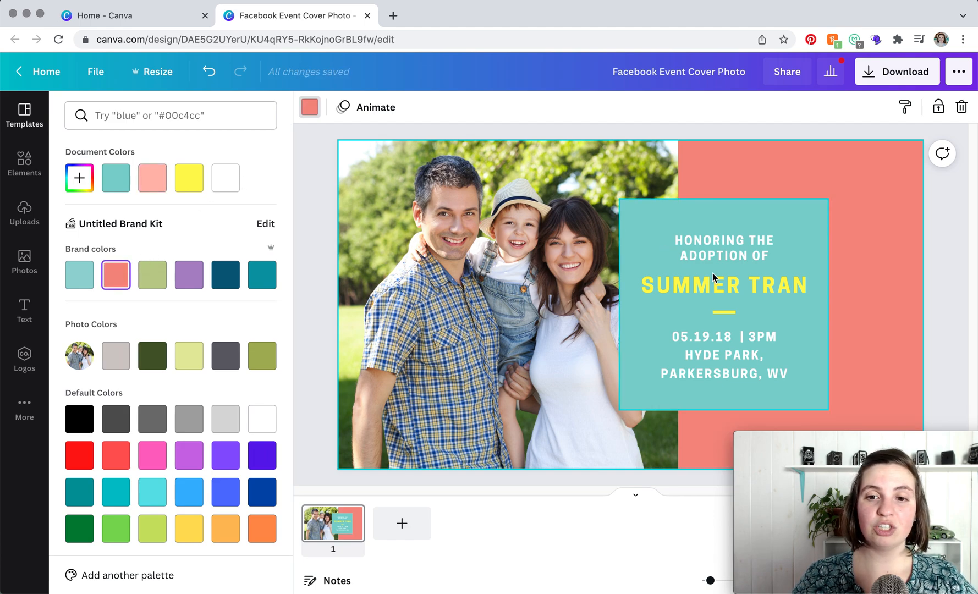
# - Recolour the SUMMER TRAN heading with the purple #ae87c7 brand swatch
pyautogui.doubleClick(724, 286)
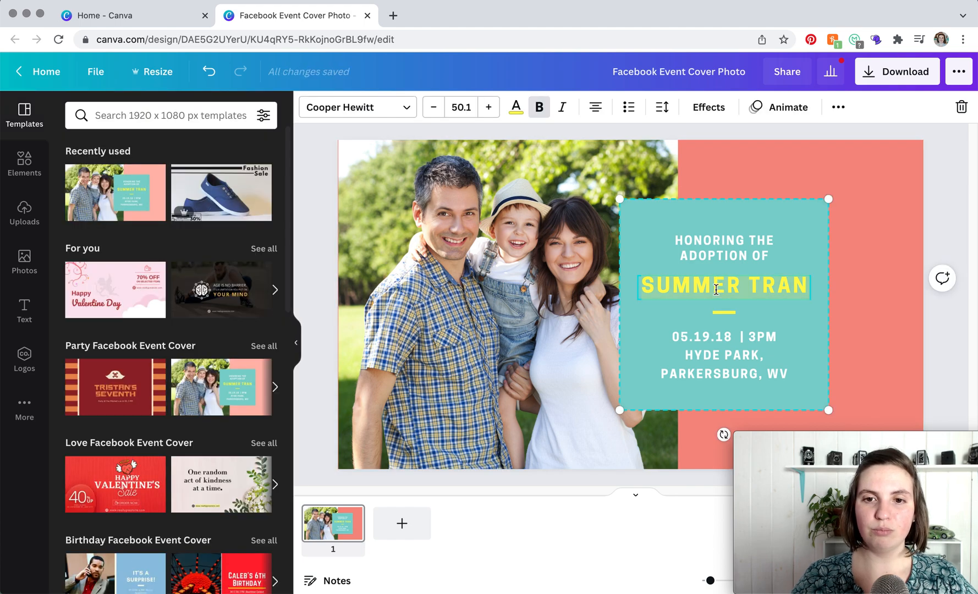
pyautogui.moveTo(516, 110)
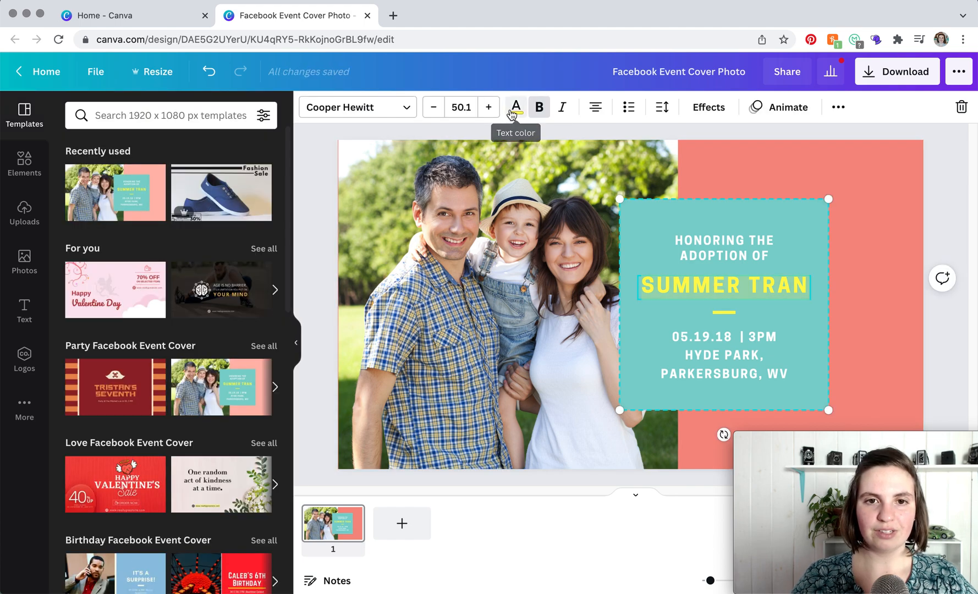
pyautogui.click(515, 108)
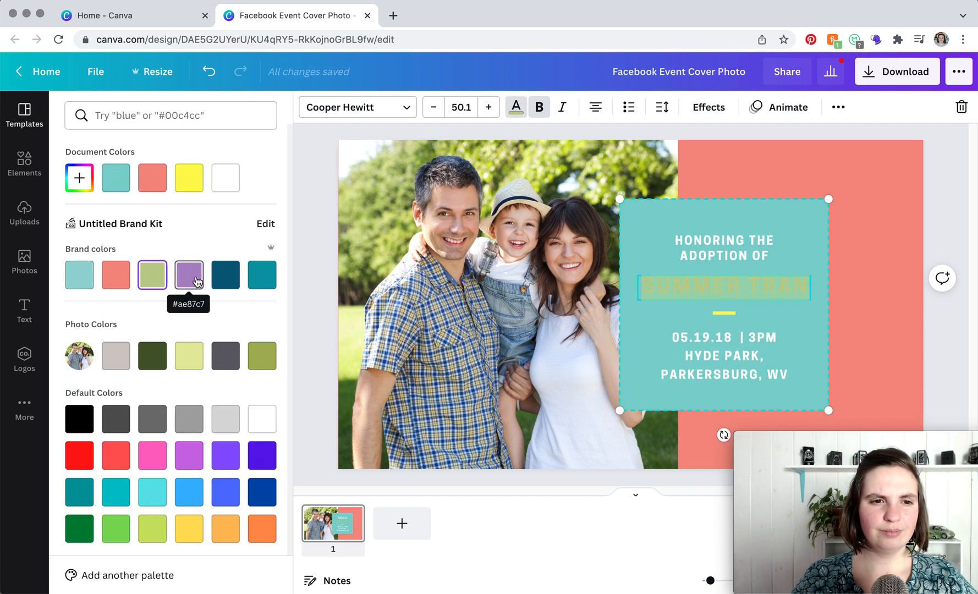
pyautogui.click(189, 275)
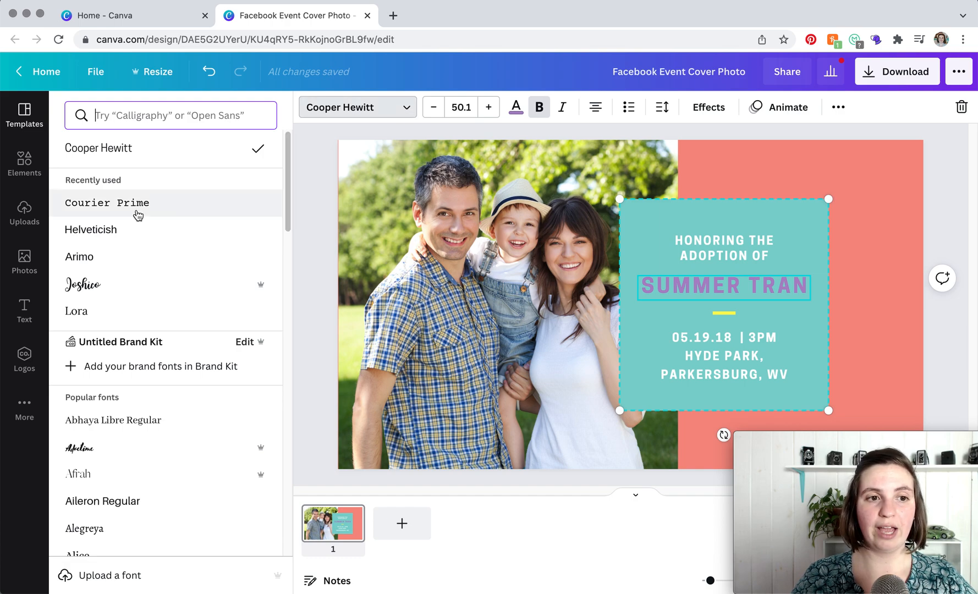
# - Set the SUMMER TRAN heading in Courier Prime from the recently used fonts
pyautogui.click(108, 204)
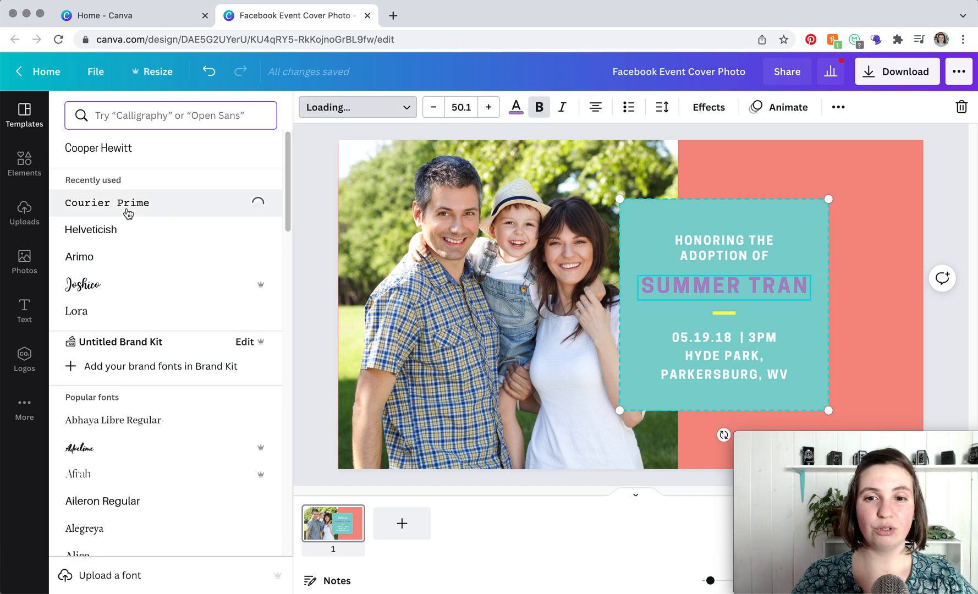
pyautogui.click(126, 204)
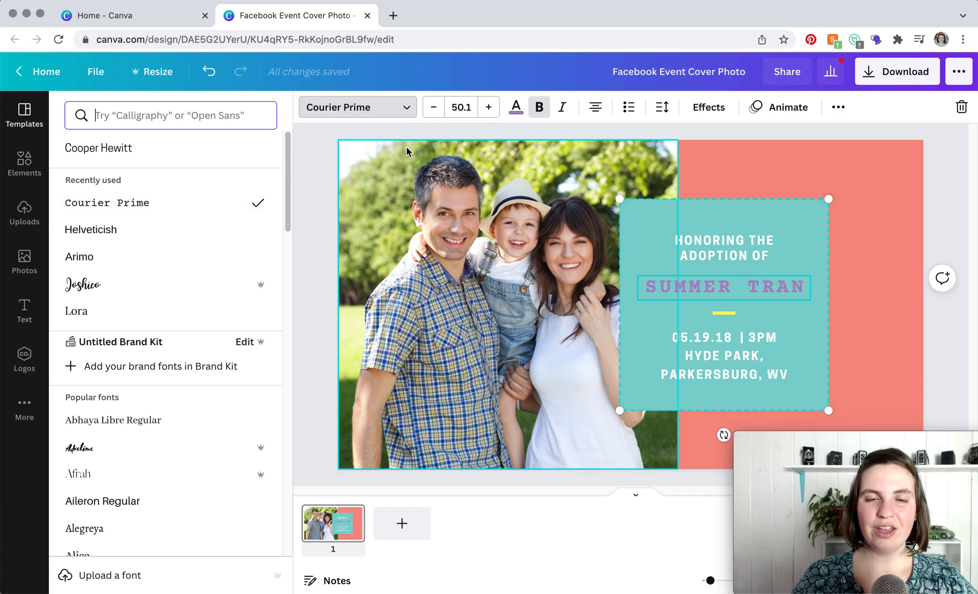
pyautogui.moveTo(488, 107)
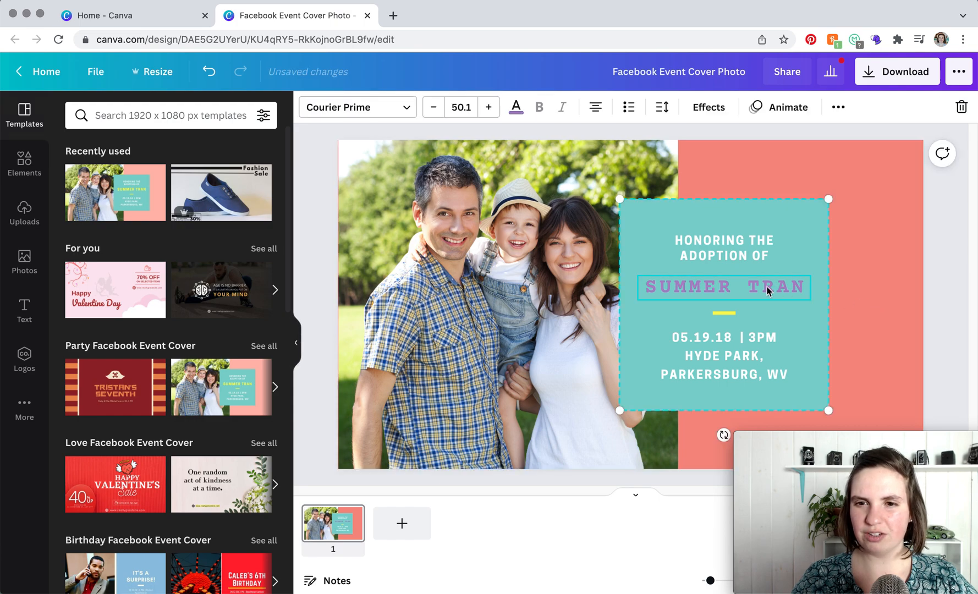
# - Nudge the grouped teal event-details block slightly right and bring up its more options
pyautogui.click(539, 107)
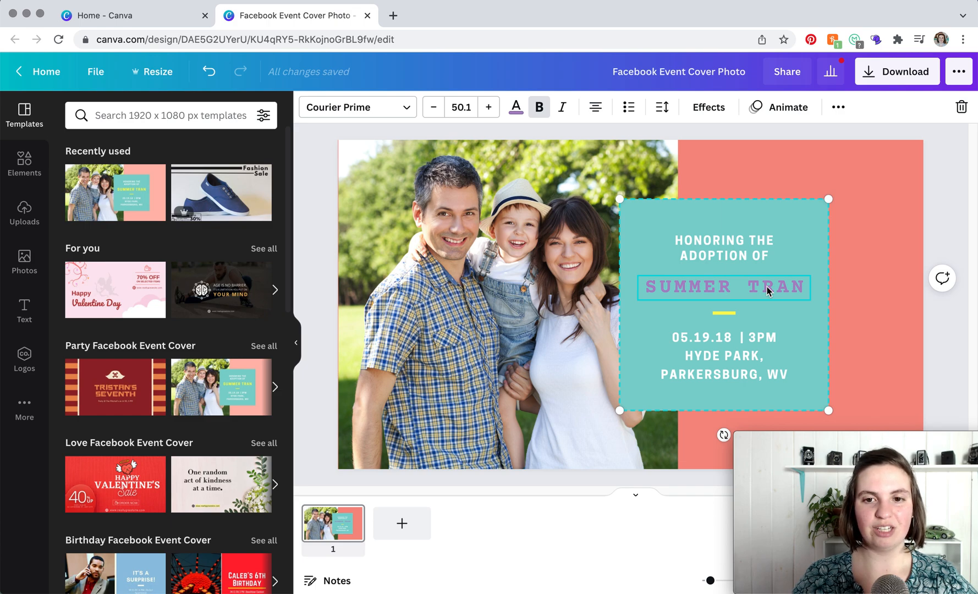
pyautogui.moveTo(752, 291)
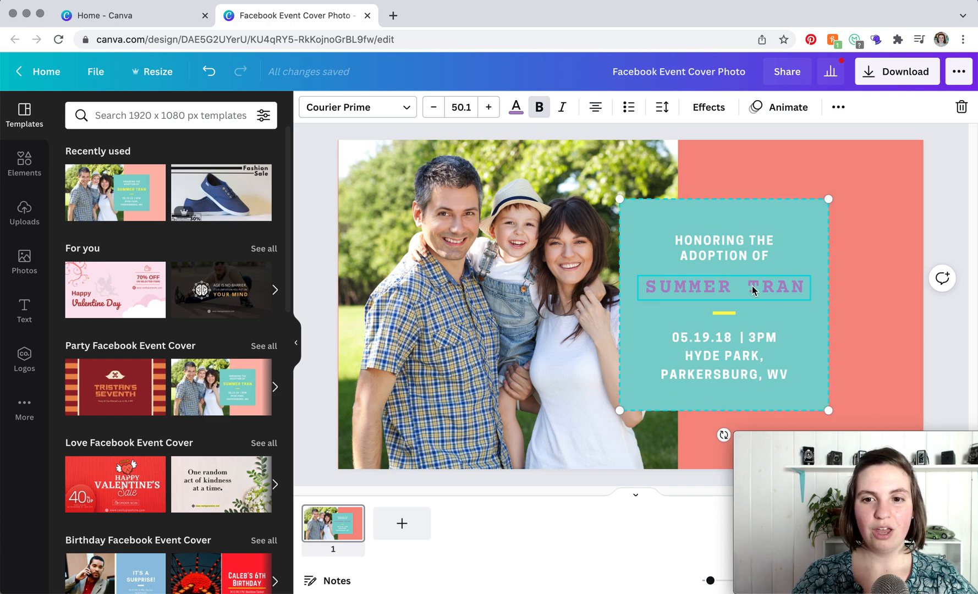
pyautogui.moveTo(724, 305); pyautogui.dragTo(734, 270)
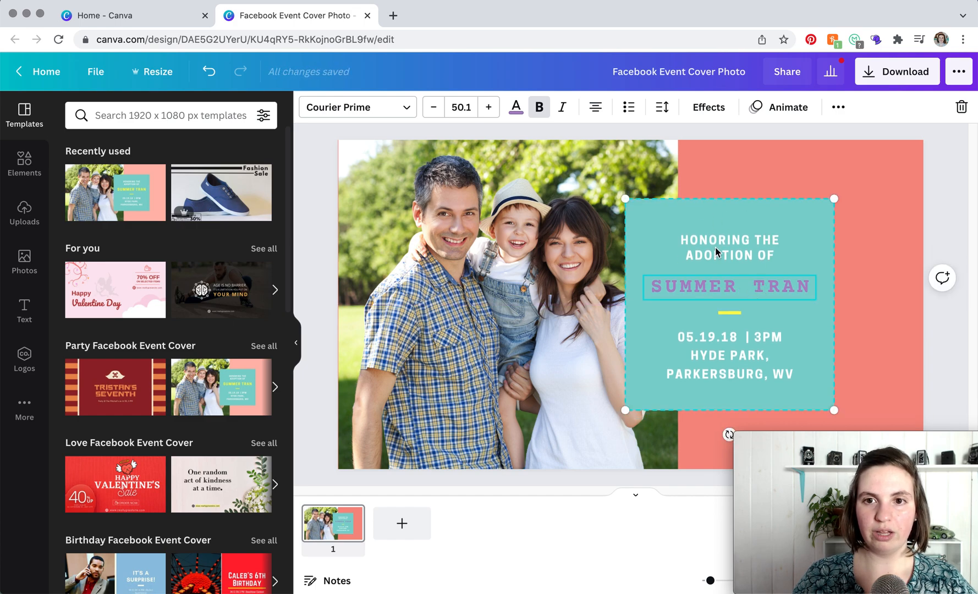
pyautogui.moveTo(744, 244)
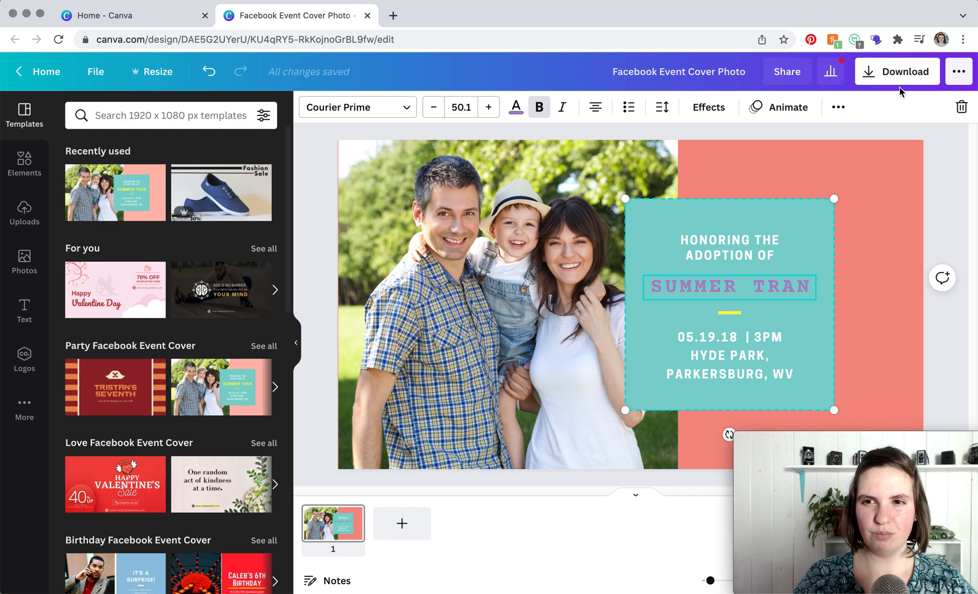
pyautogui.moveTo(794, 127)
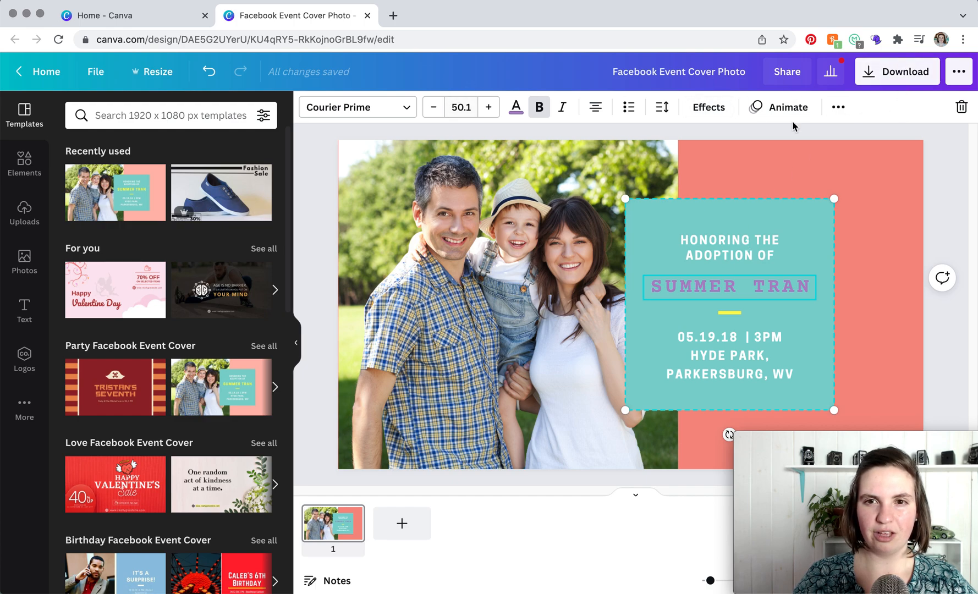
pyautogui.click(836, 108)
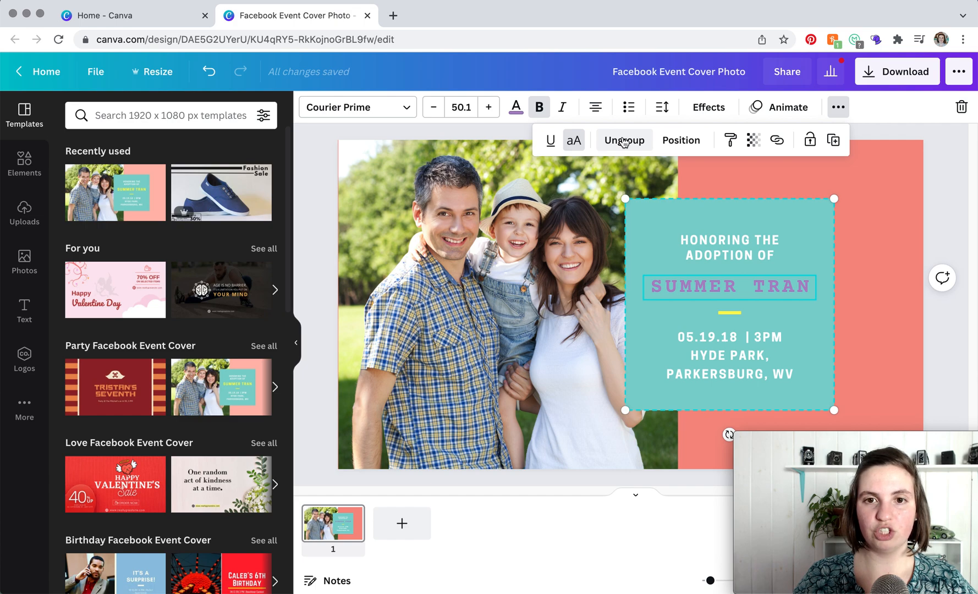
# - Ungroup the teal block and enlarge the SUMMER TRAN name text
pyautogui.click(624, 141)
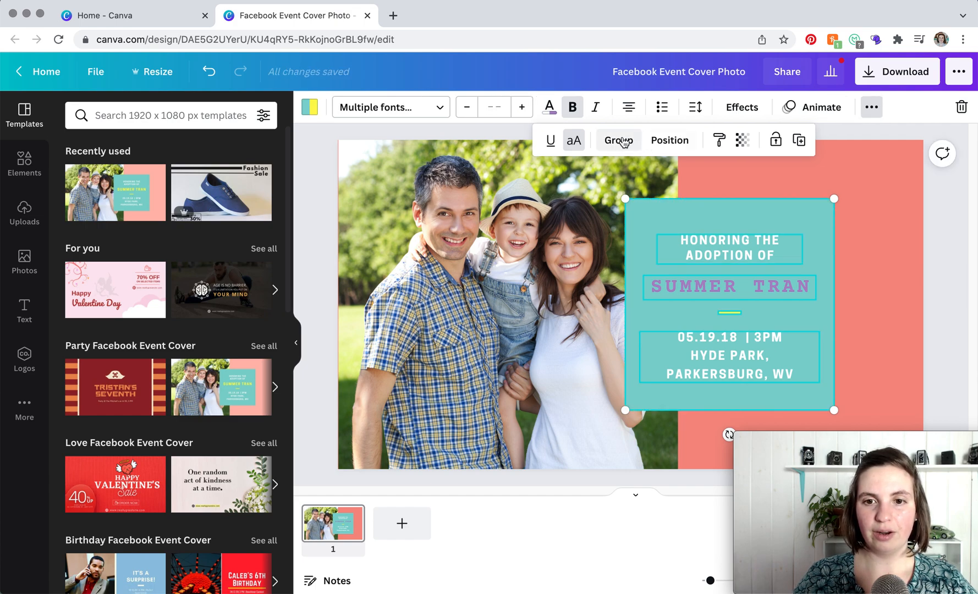
pyautogui.click(729, 287)
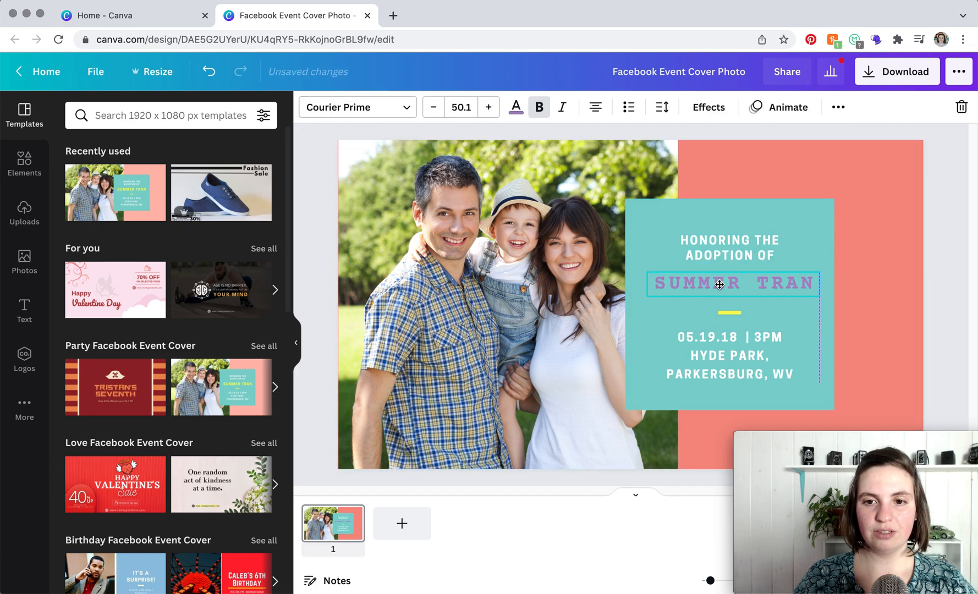
pyautogui.click(719, 285)
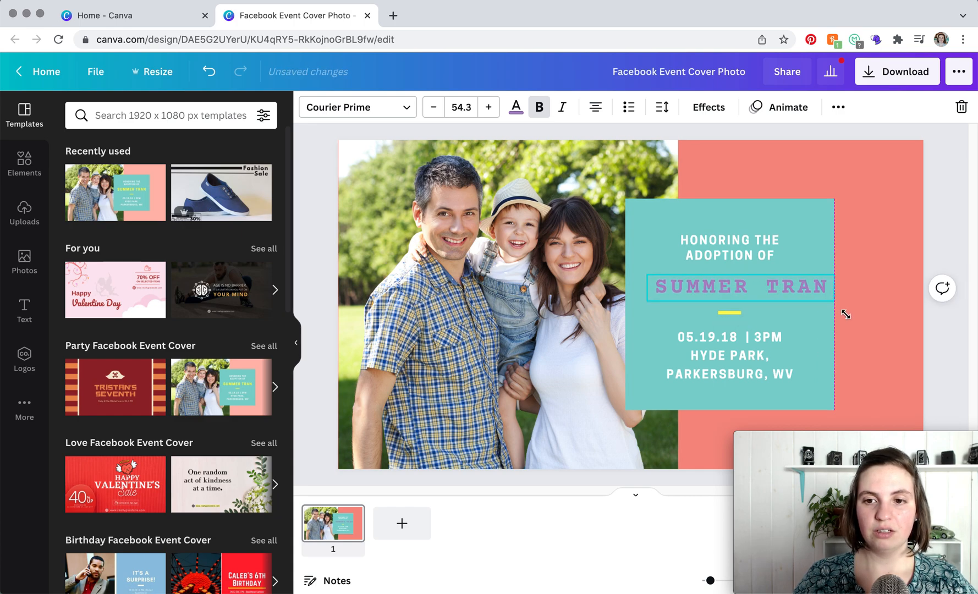
pyautogui.moveTo(846, 315); pyautogui.dragTo(804, 304)
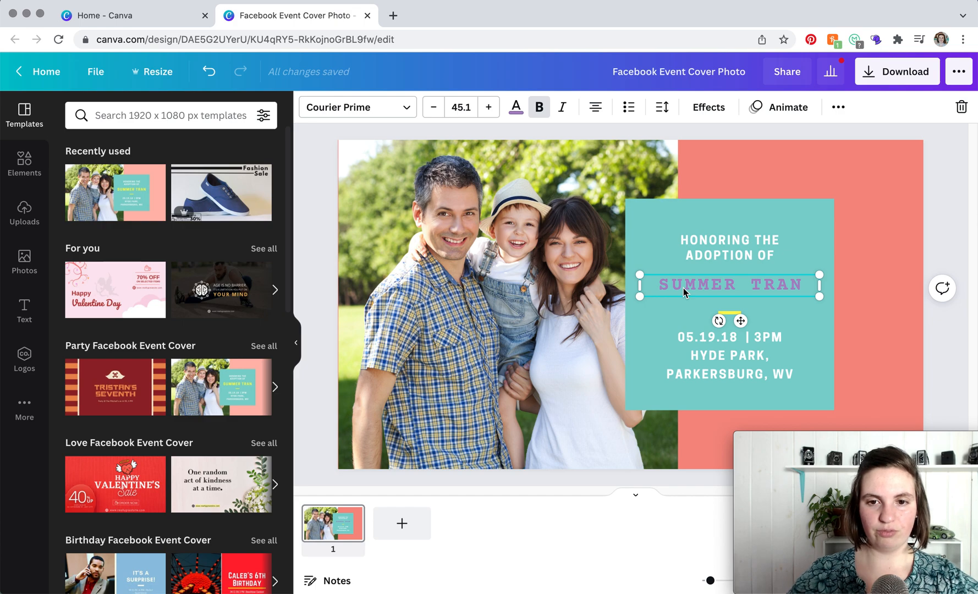
pyautogui.moveTo(820, 285)
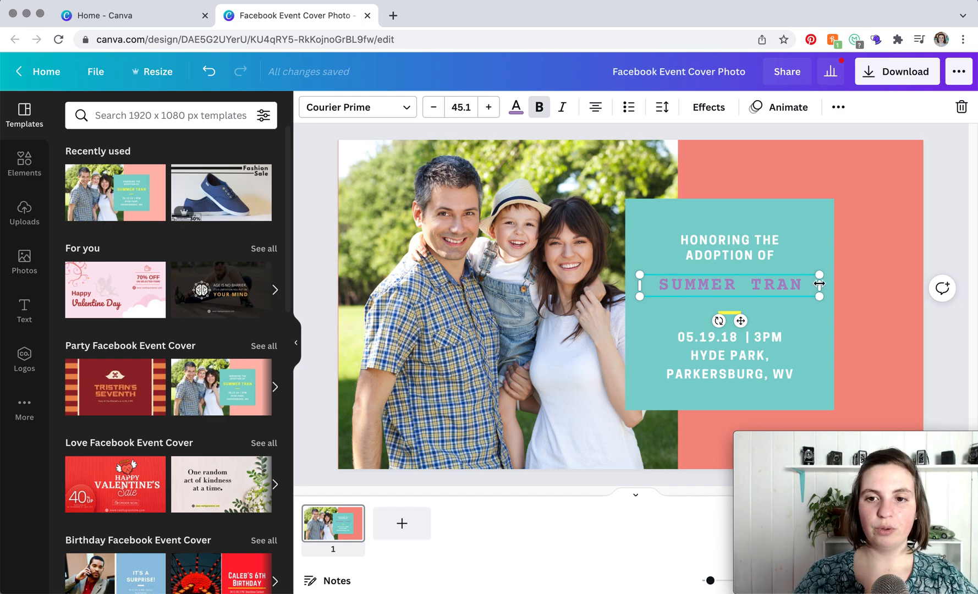
# - Resize the SUMMER TRAN text box and shrink the teal rectangle slightly
pyautogui.moveTo(819, 285); pyautogui.dragTo(748, 285)
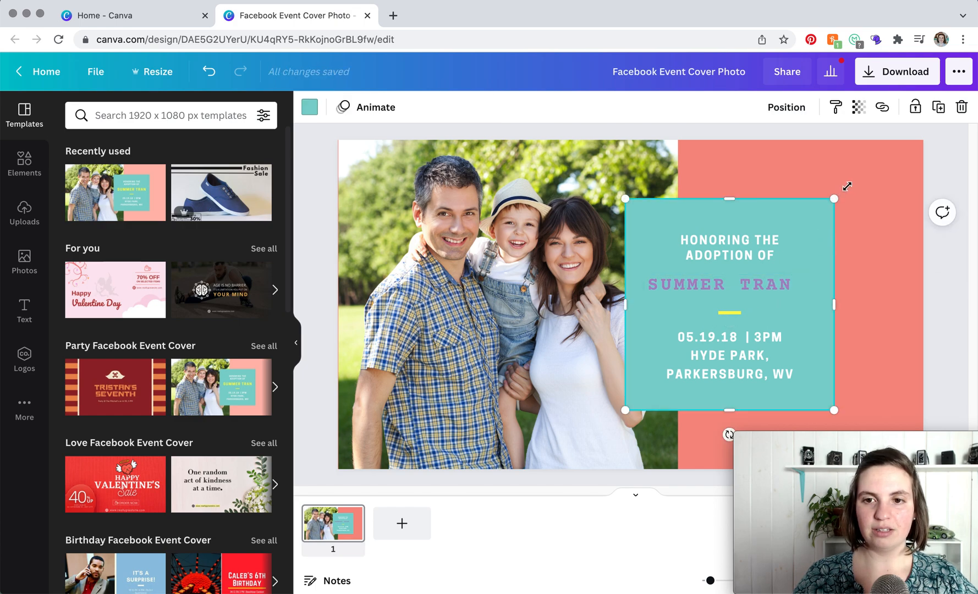
pyautogui.moveTo(833, 201); pyautogui.dragTo(829, 206)
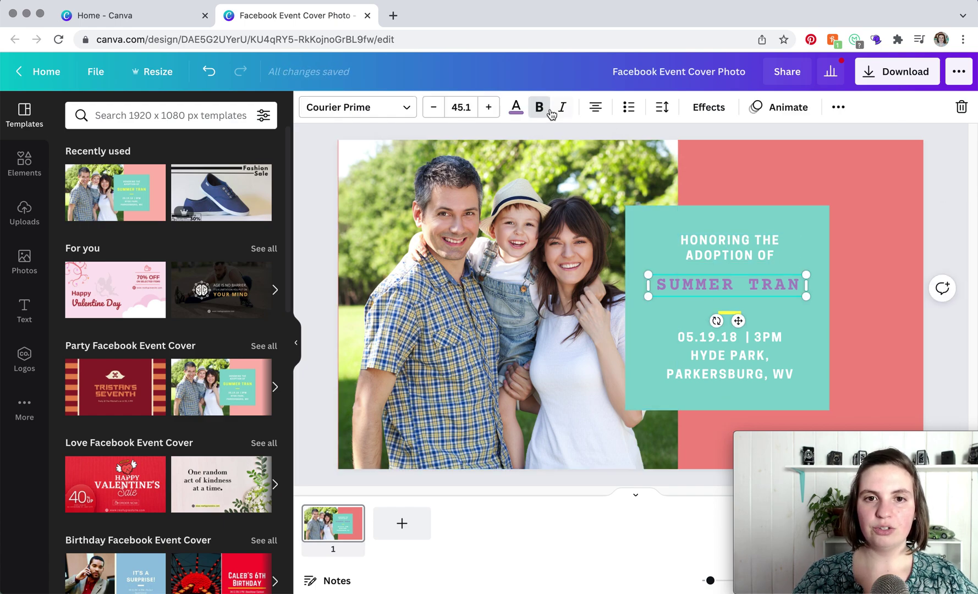
pyautogui.moveTo(594, 107)
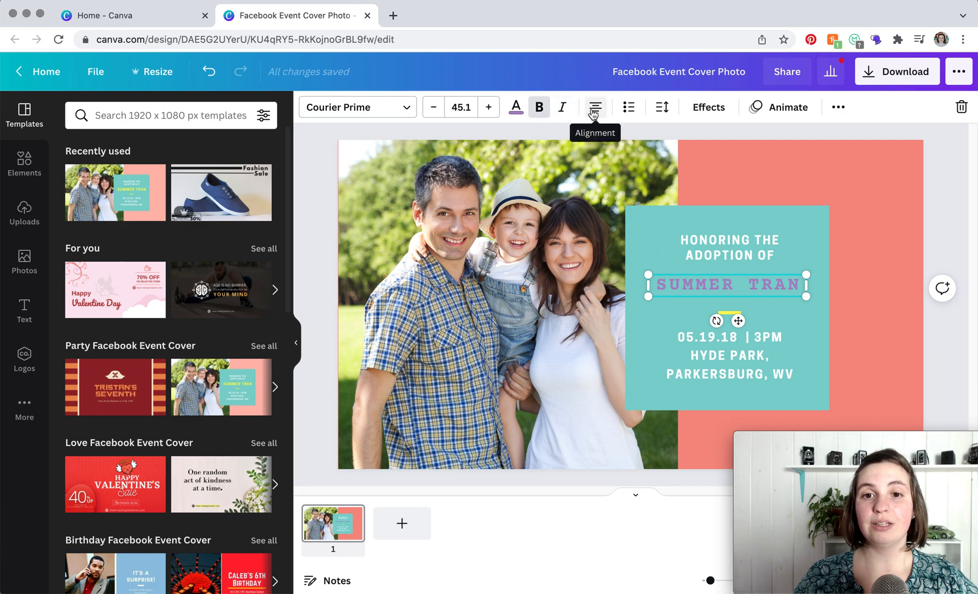
# - Left-align the SUMMER TRAN name and narrow its box so it wraps onto two lines
pyautogui.click(594, 108)
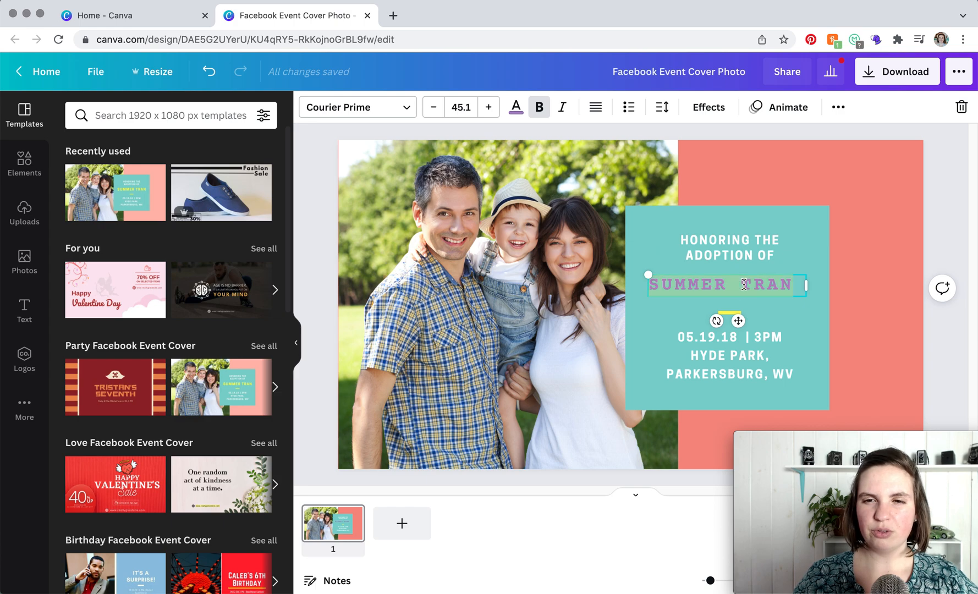
pyautogui.moveTo(806, 285); pyautogui.dragTo(770, 294)
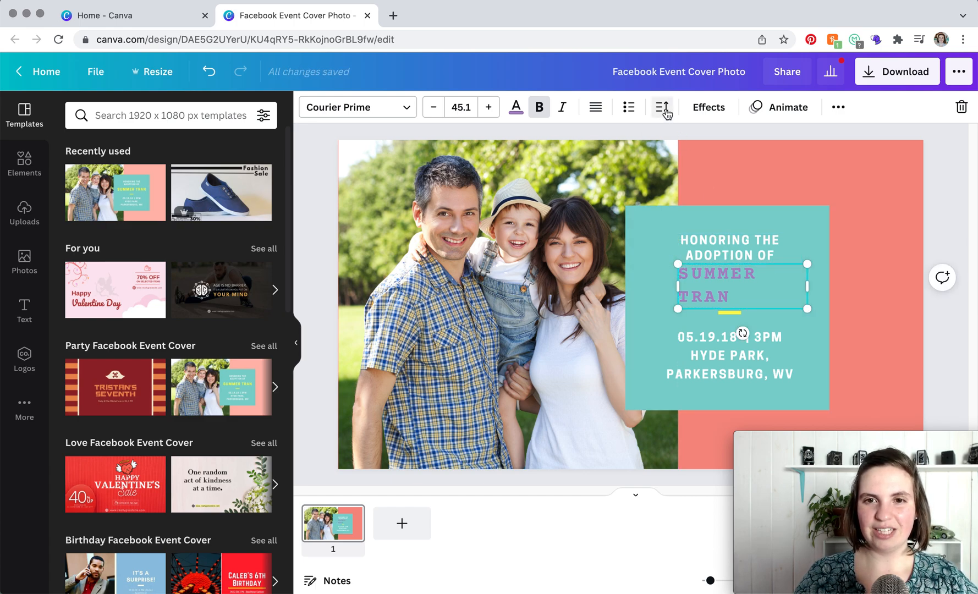
# - Set the name's letter spacing to 322 and line spacing to 1.1, then reselect the name
pyautogui.click(662, 107)
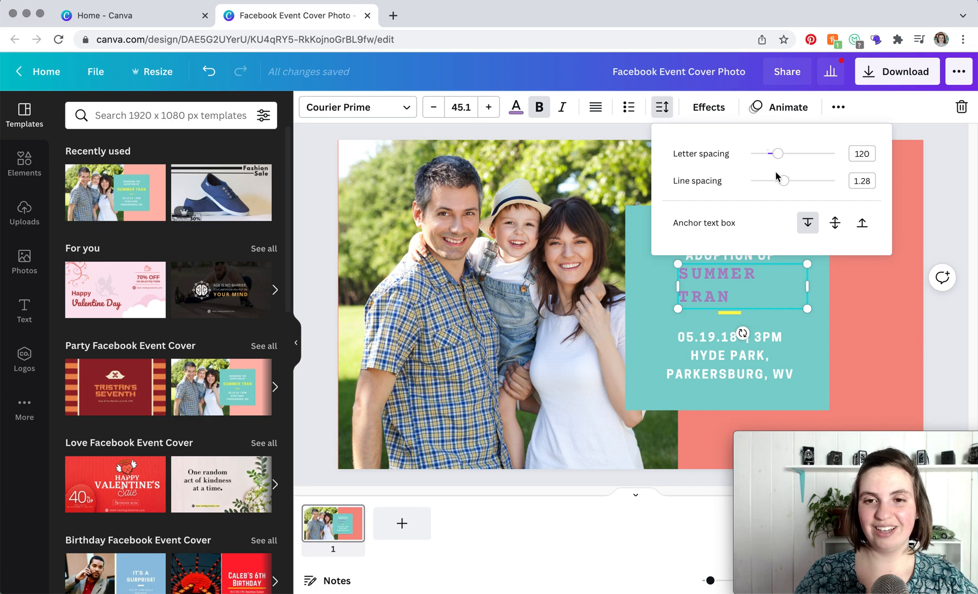
pyautogui.moveTo(777, 154); pyautogui.dragTo(789, 154)
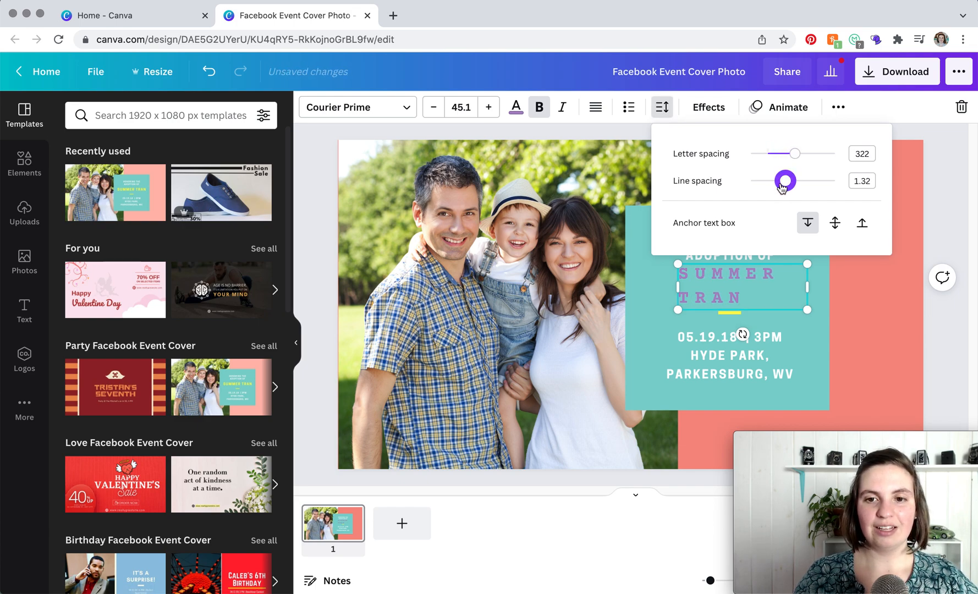
pyautogui.moveTo(785, 180); pyautogui.dragTo(768, 180)
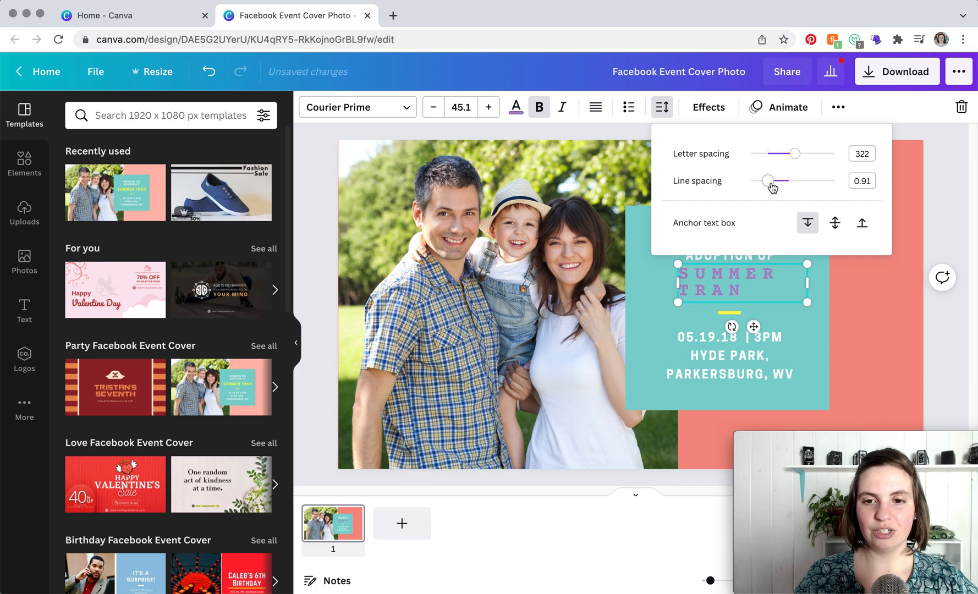
pyautogui.moveTo(769, 181); pyautogui.dragTo(778, 180)
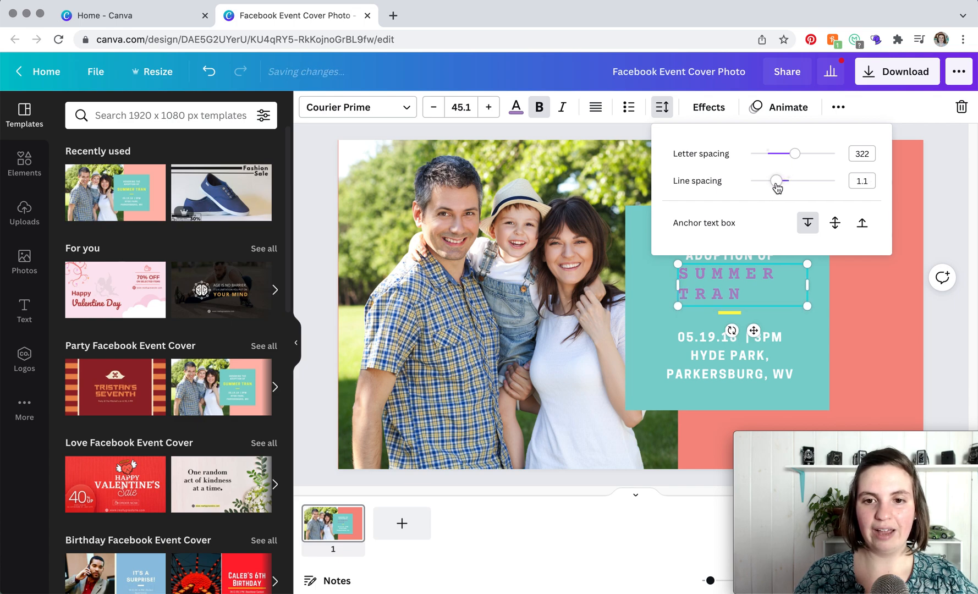
pyautogui.click(855, 283)
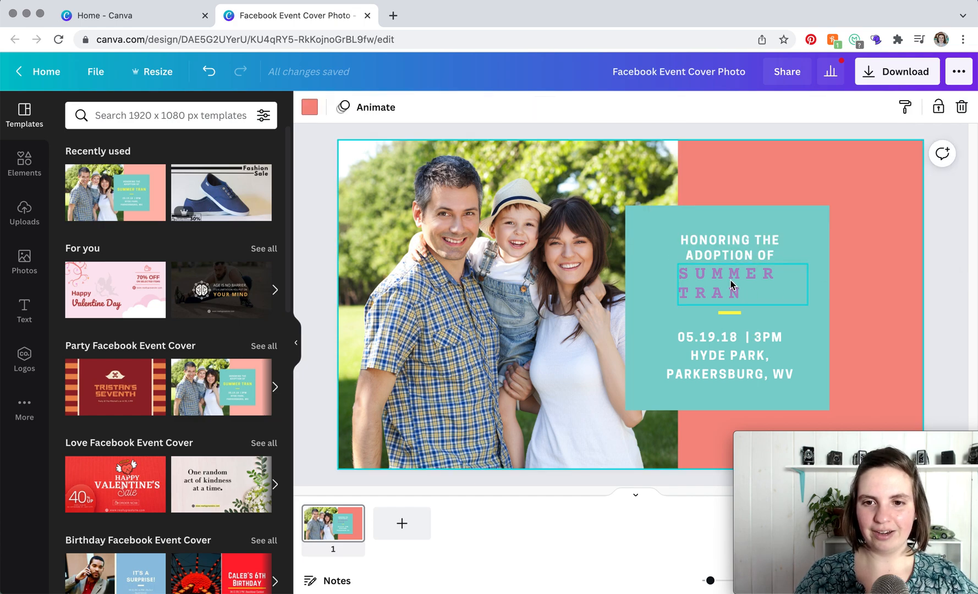
pyautogui.doubleClick(727, 285)
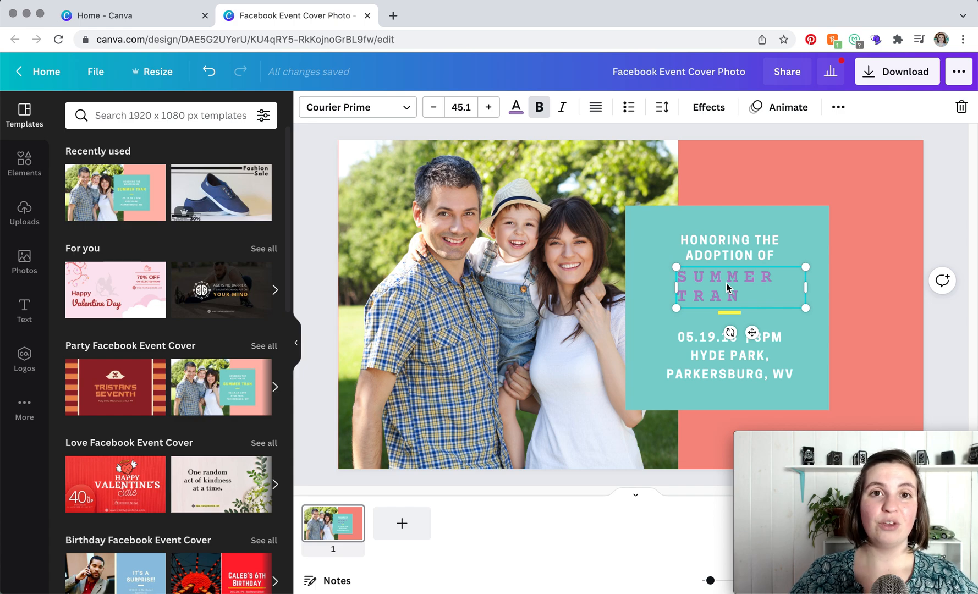
pyautogui.moveTo(37, 262)
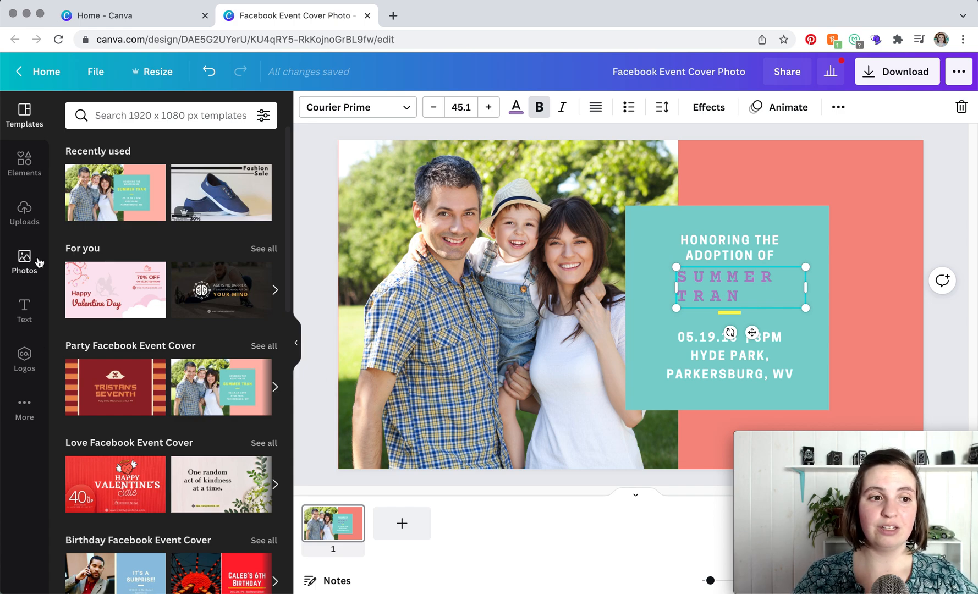
# - Show the Uploads library of previously uploaded images beside the design
pyautogui.click(24, 212)
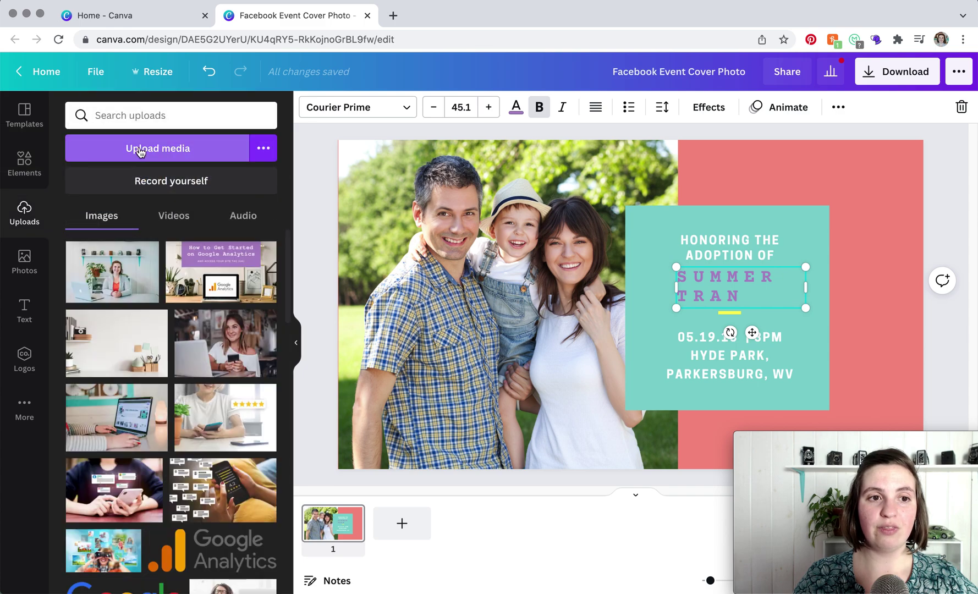
pyautogui.moveTo(152, 153)
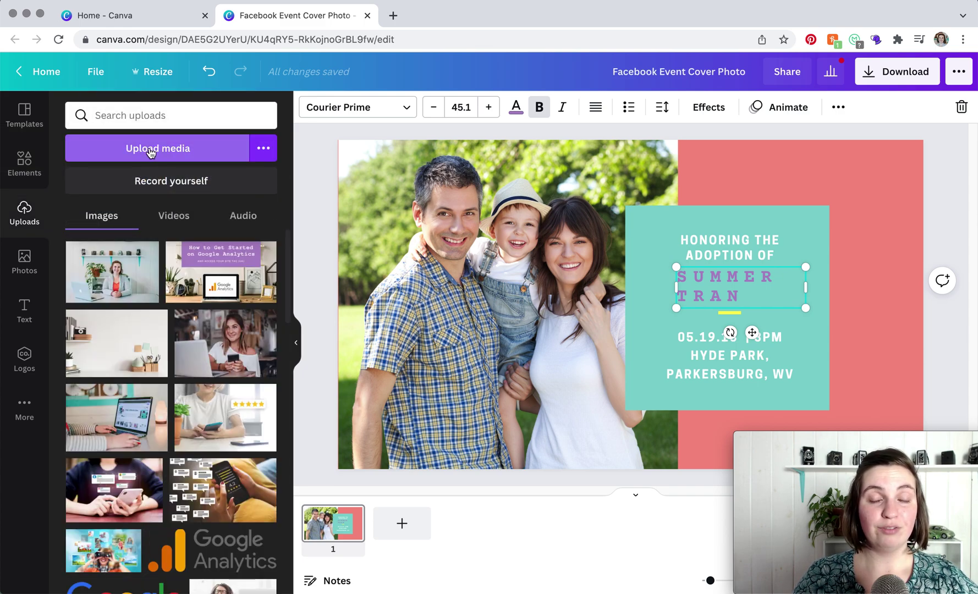
# - Search the Photos library for 'cat' and insert the sitting tabby cat photo onto the cover
pyautogui.click(24, 262)
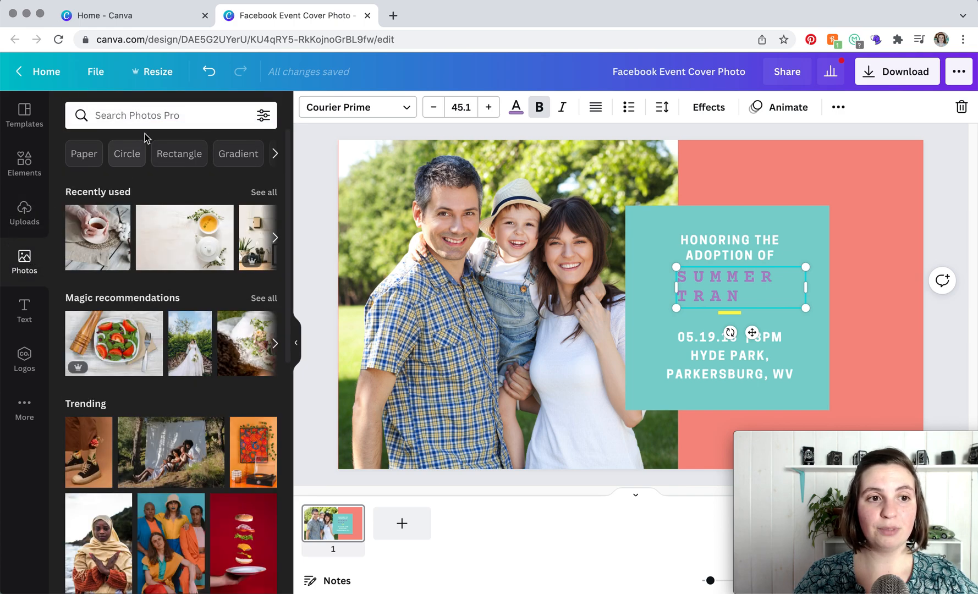
pyautogui.write('c')
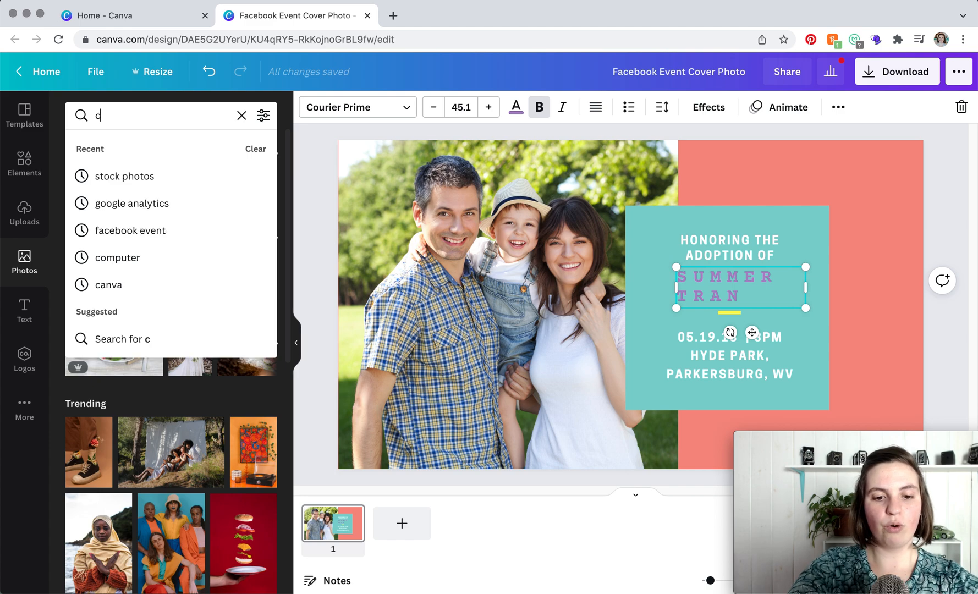
pyautogui.write('at')
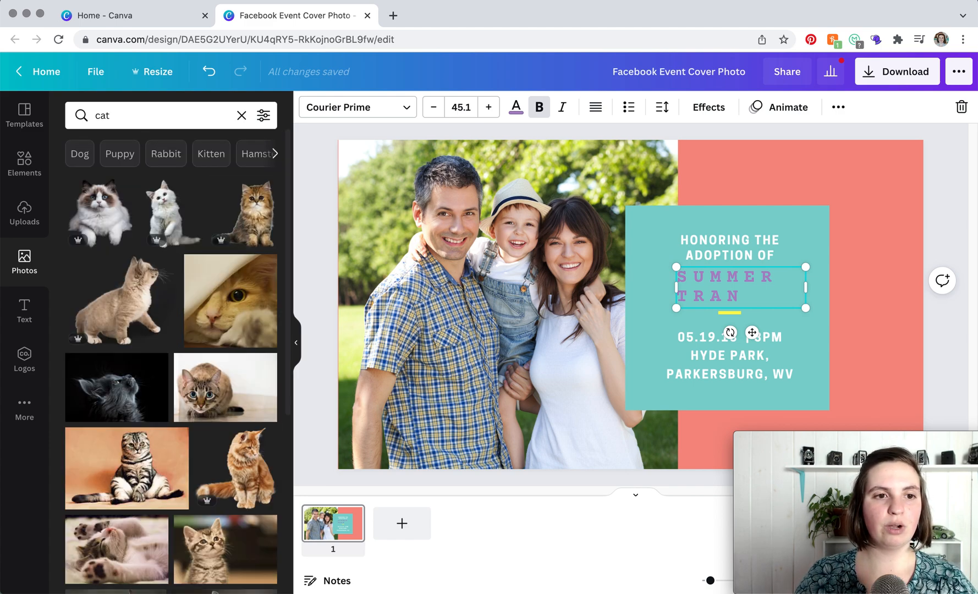
pyautogui.moveTo(264, 263)
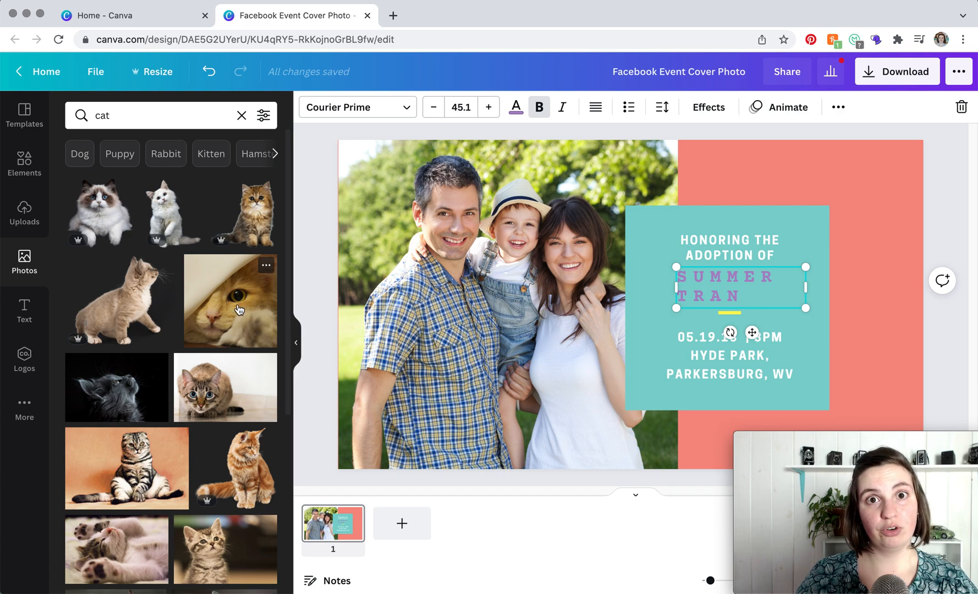
pyautogui.scroll(-3)
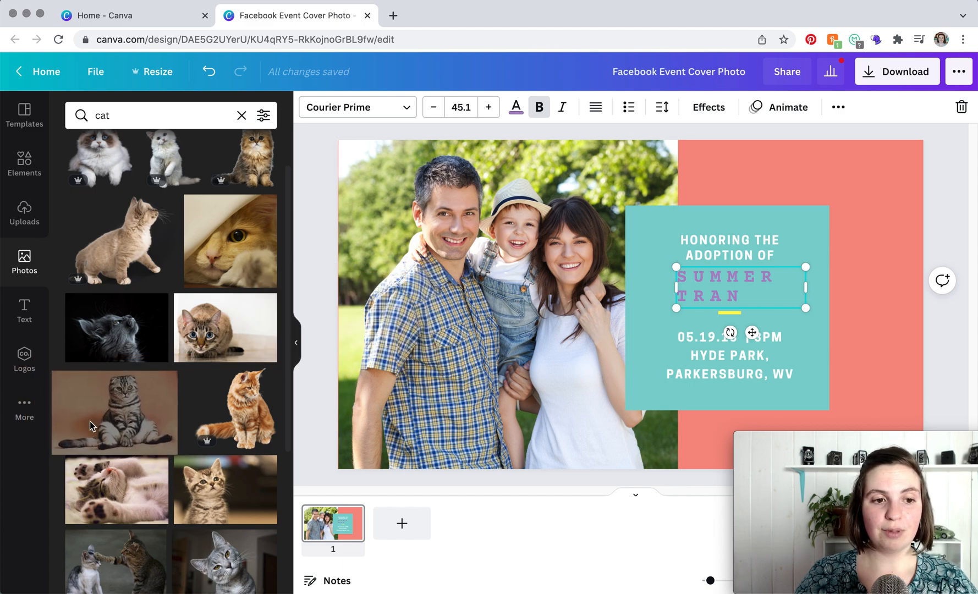
pyautogui.click(115, 412)
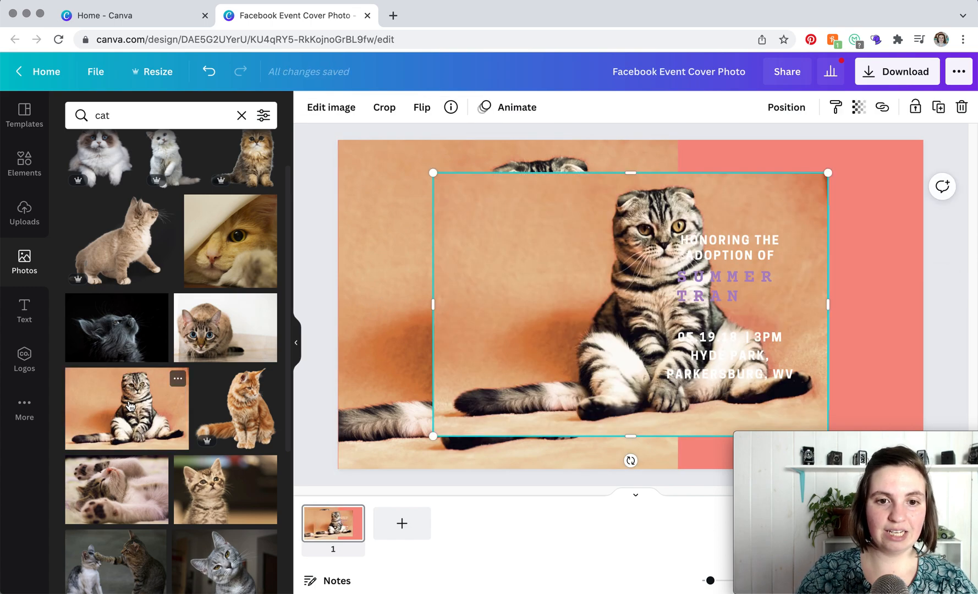
pyautogui.moveTo(489, 295)
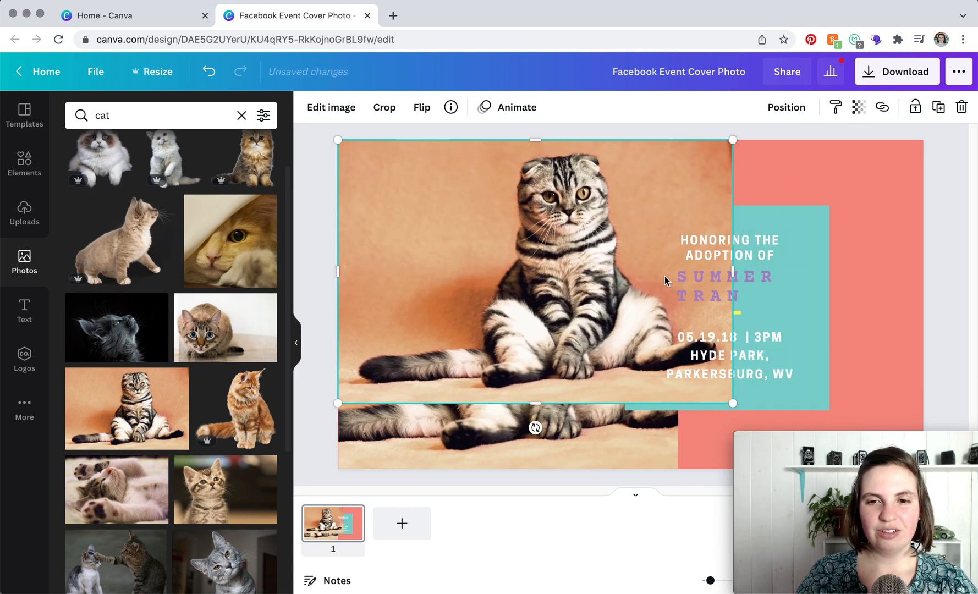
# - Move the cat photo to the top-left and narrow it over the family photo area
pyautogui.moveTo(733, 272); pyautogui.dragTo(654, 267)
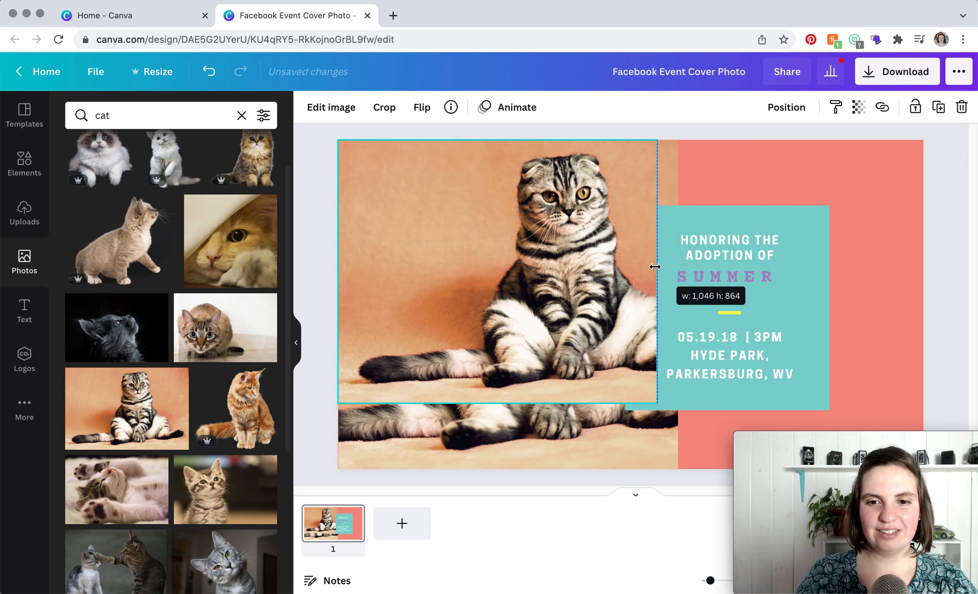
pyautogui.moveTo(654, 268); pyautogui.dragTo(676, 271)
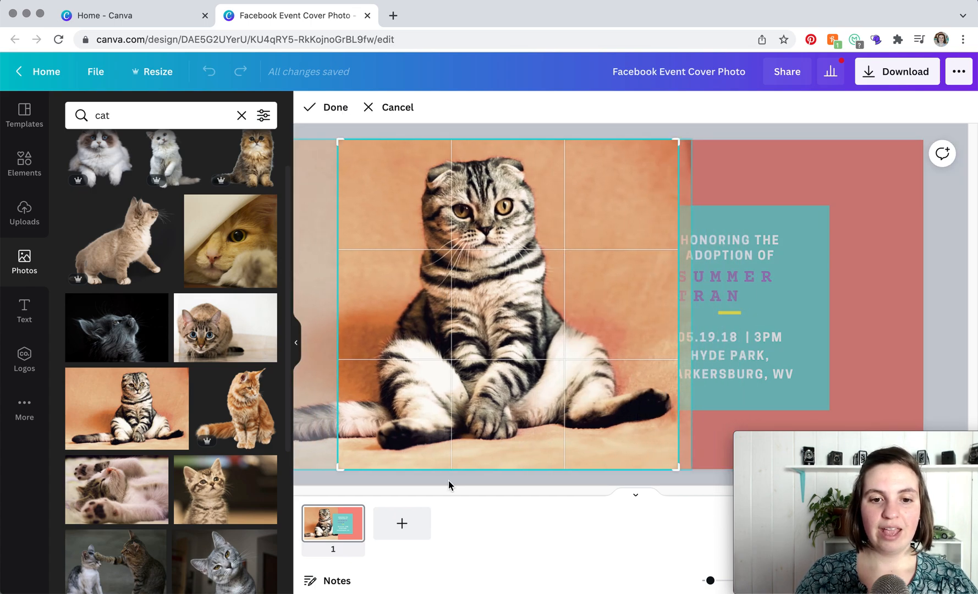
pyautogui.moveTo(306, 425)
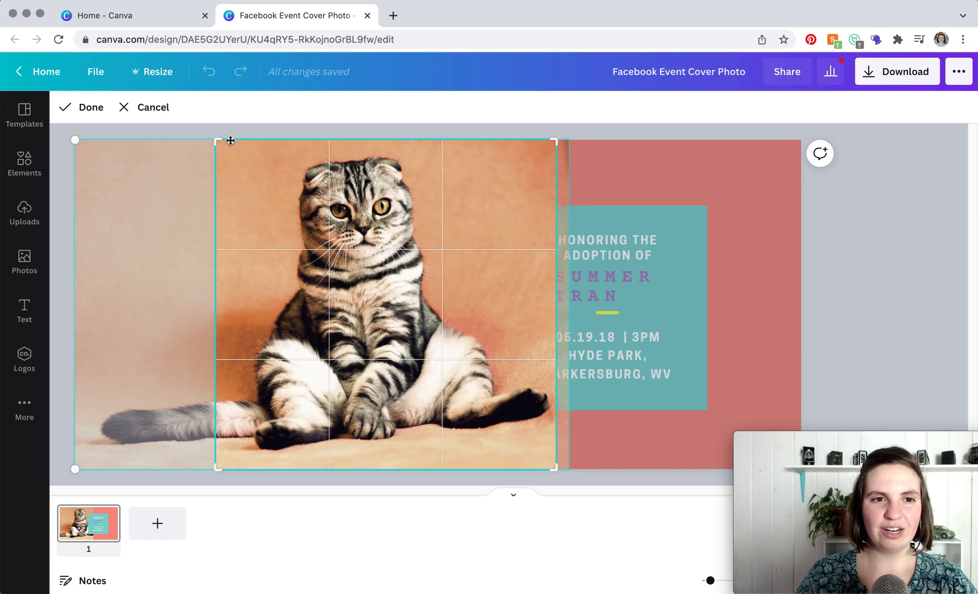
pyautogui.moveTo(218, 469)
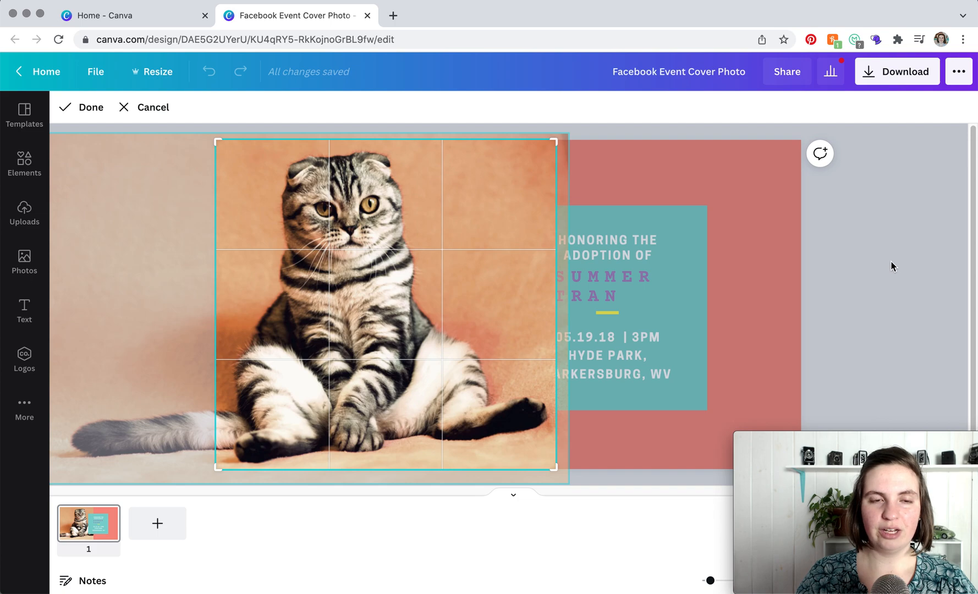
# - Confirm the crop so the cat sits centered in the left photo area
pyautogui.click(80, 108)
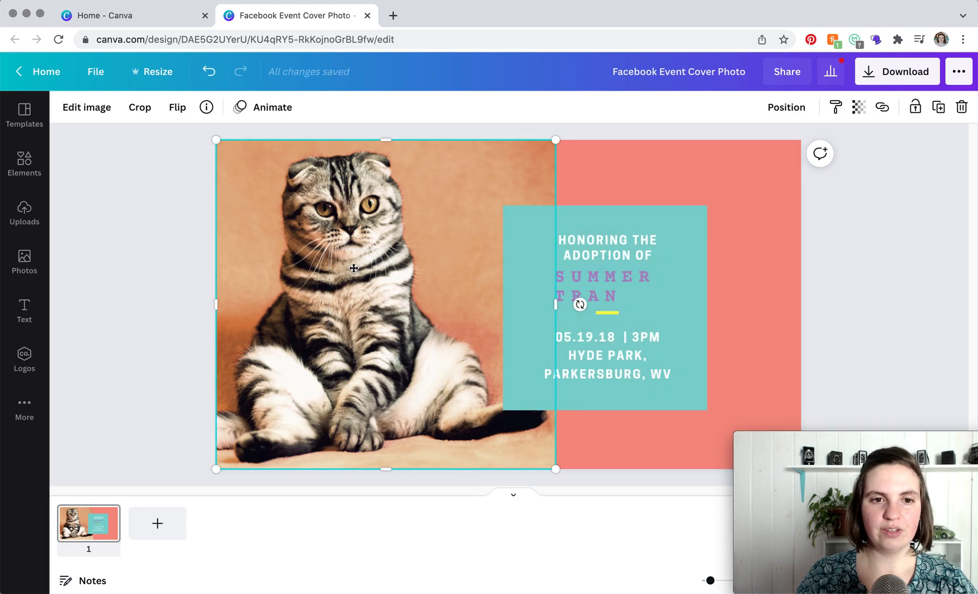
pyautogui.moveTo(82, 103)
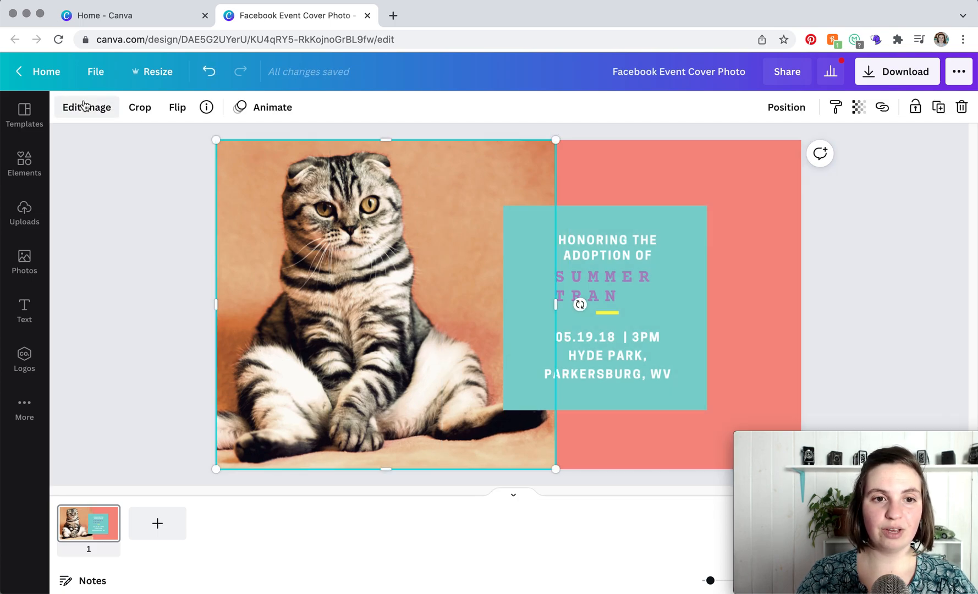
pyautogui.moveTo(225, 344)
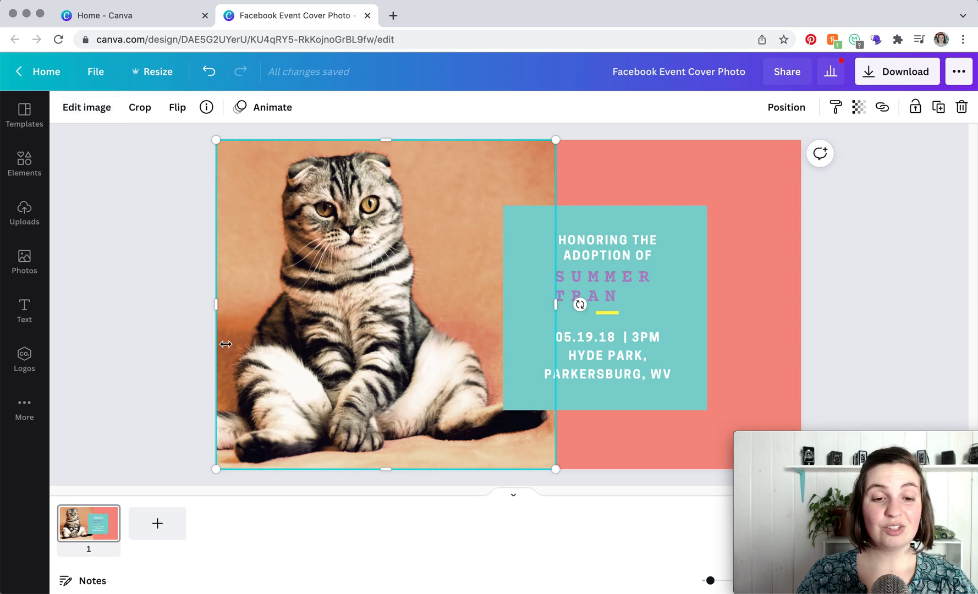
pyautogui.moveTo(271, 296)
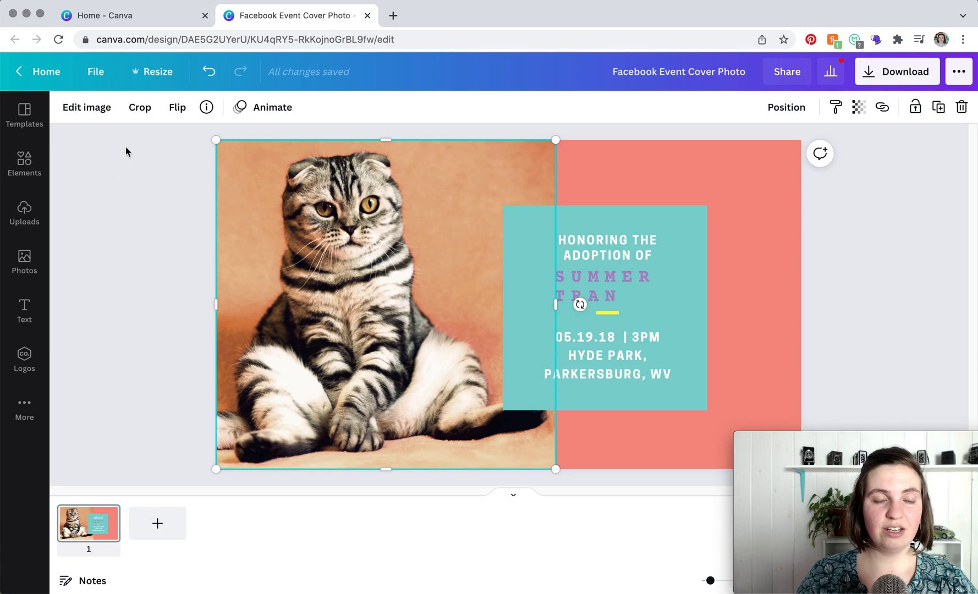
pyautogui.click(139, 108)
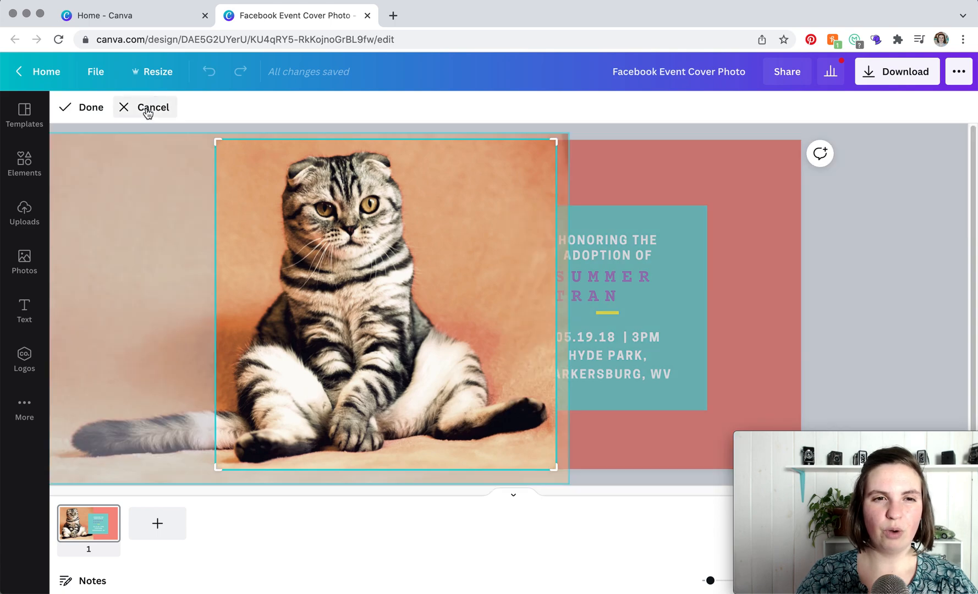
pyautogui.moveTo(219, 208)
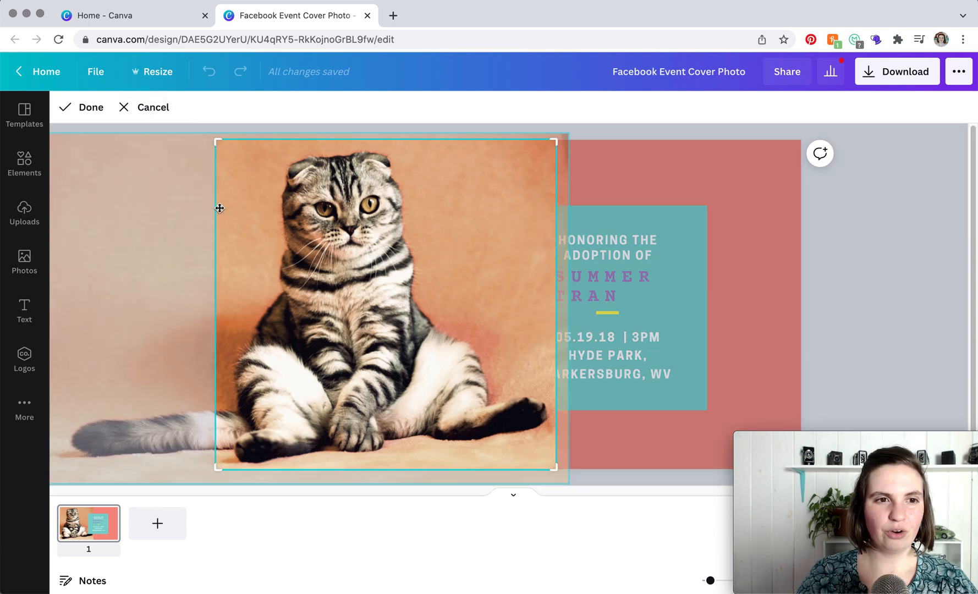
pyautogui.click(80, 108)
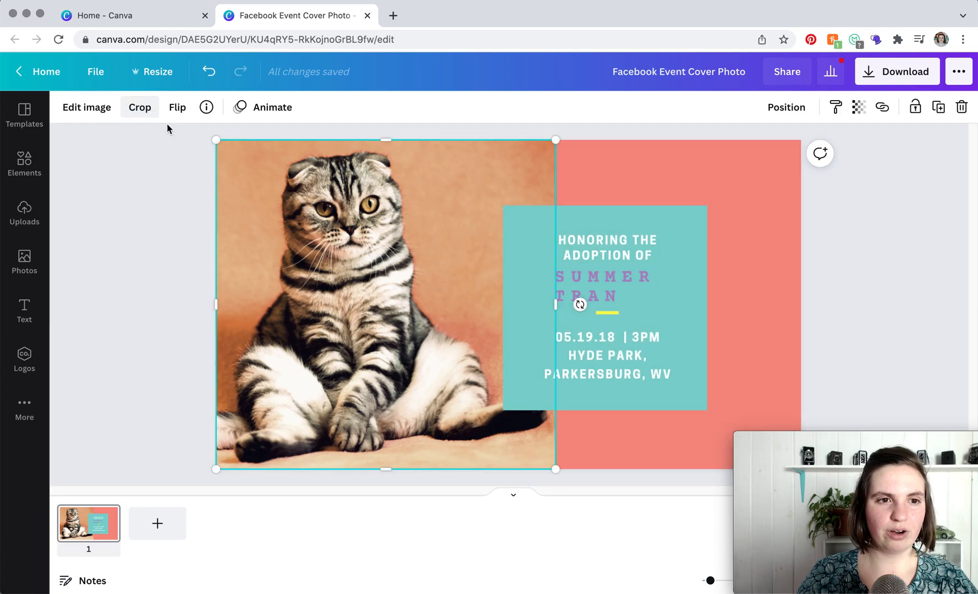
pyautogui.moveTo(177, 109)
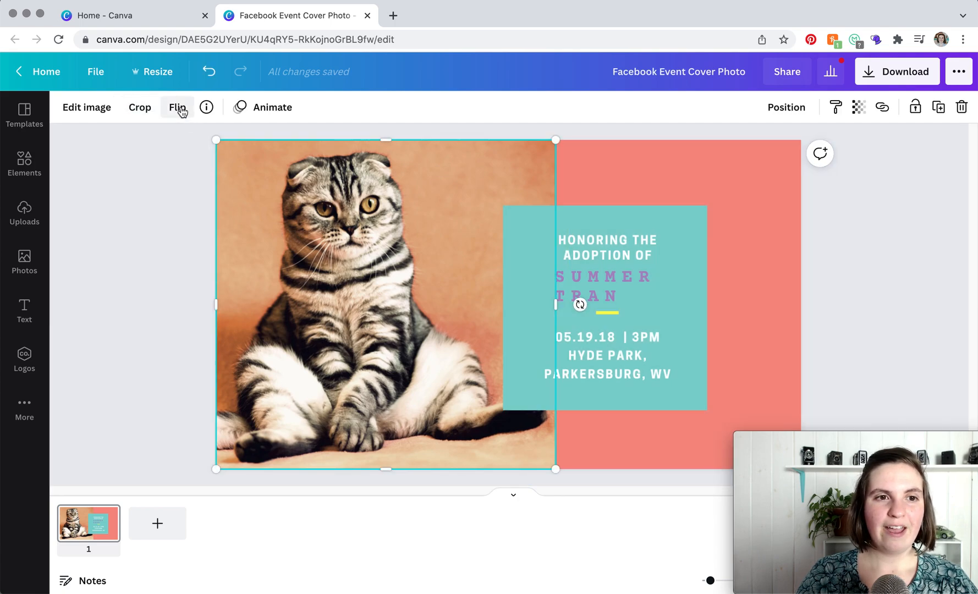
pyautogui.click(177, 108)
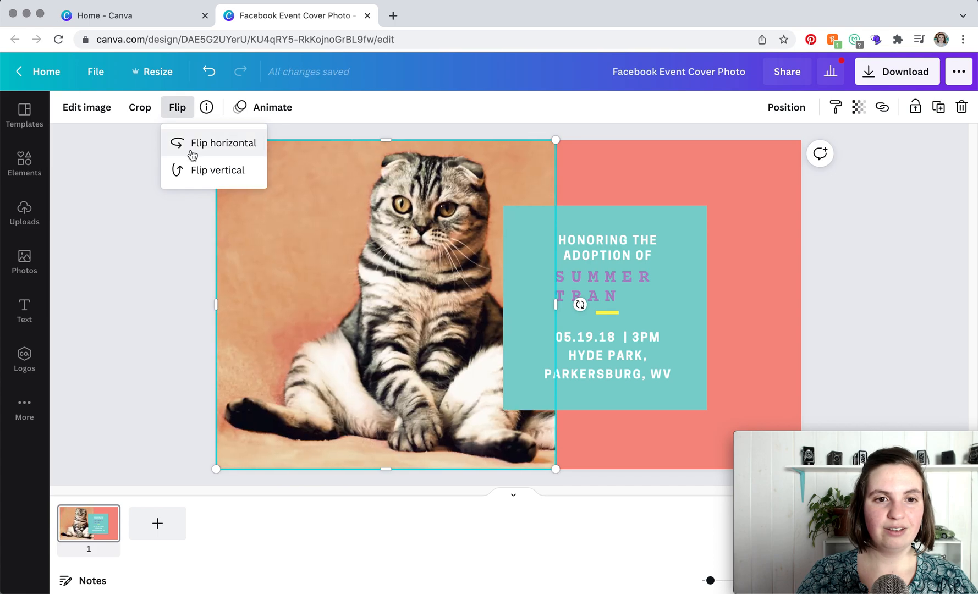
pyautogui.click(218, 170)
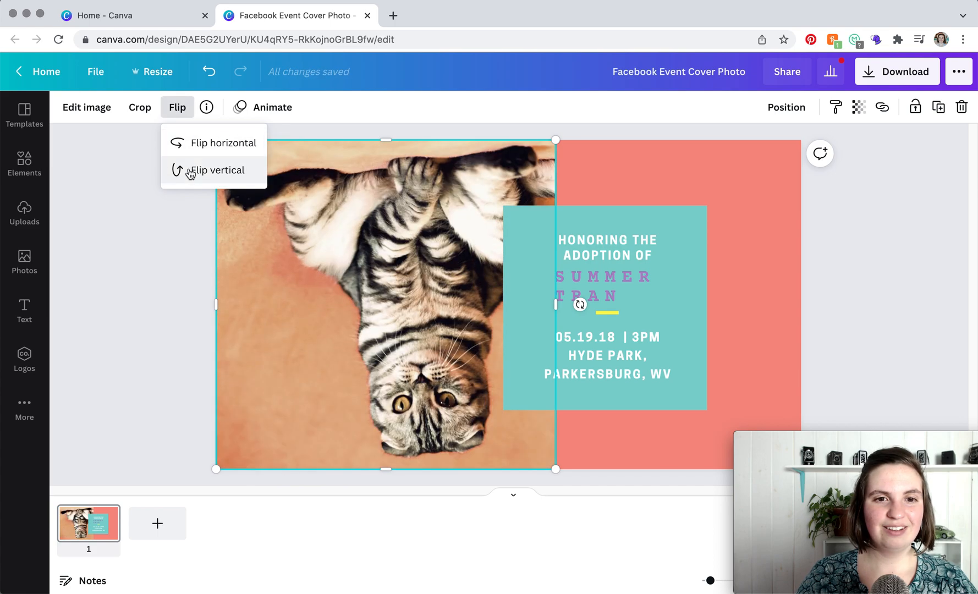
pyautogui.click(216, 171)
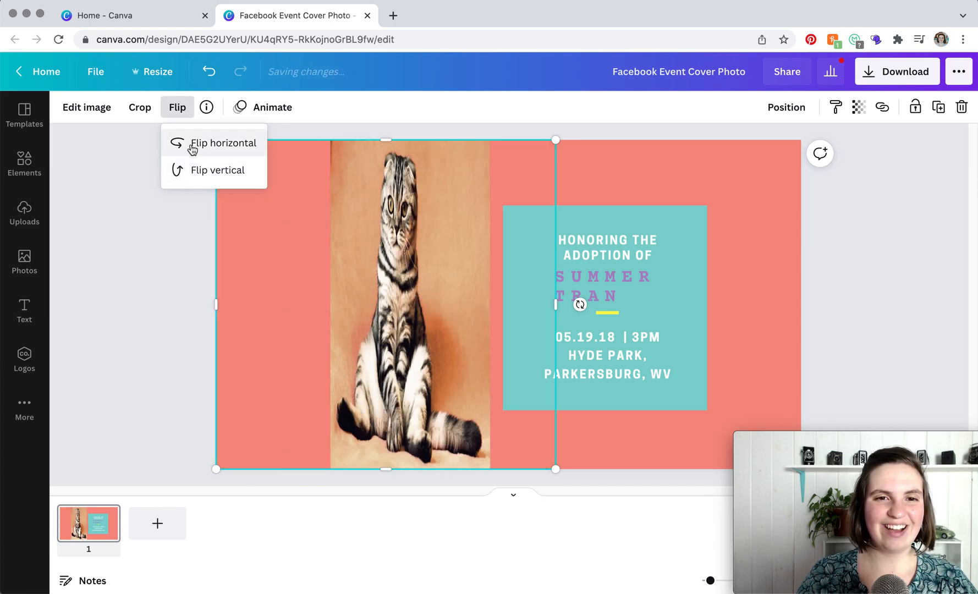
pyautogui.click(222, 143)
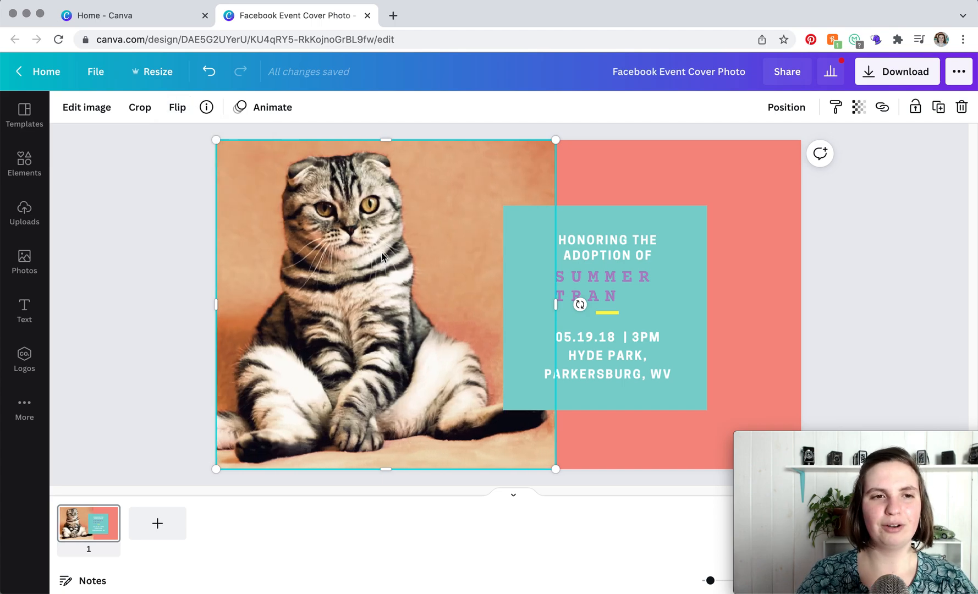
pyautogui.moveTo(173, 259)
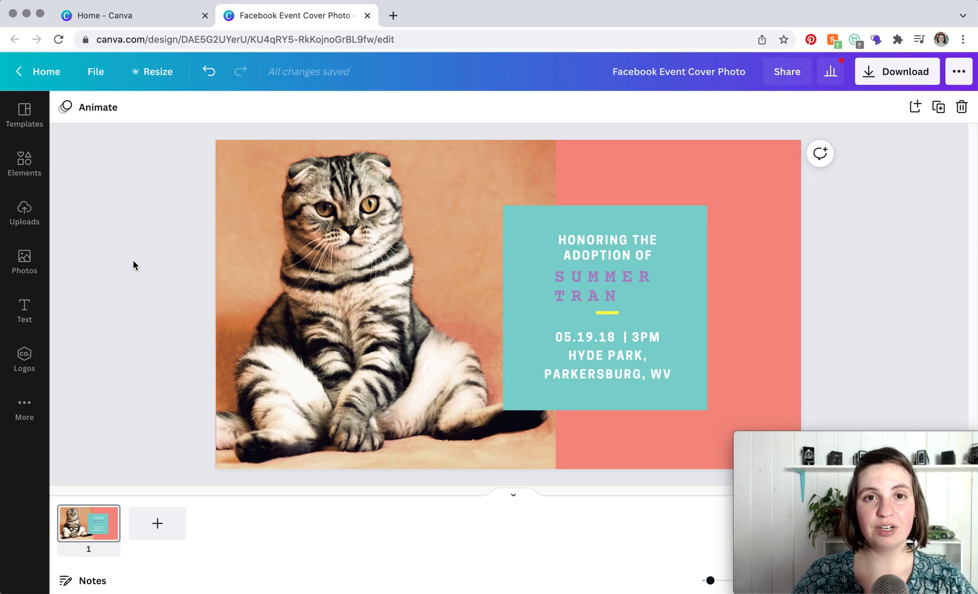
pyautogui.moveTo(127, 267)
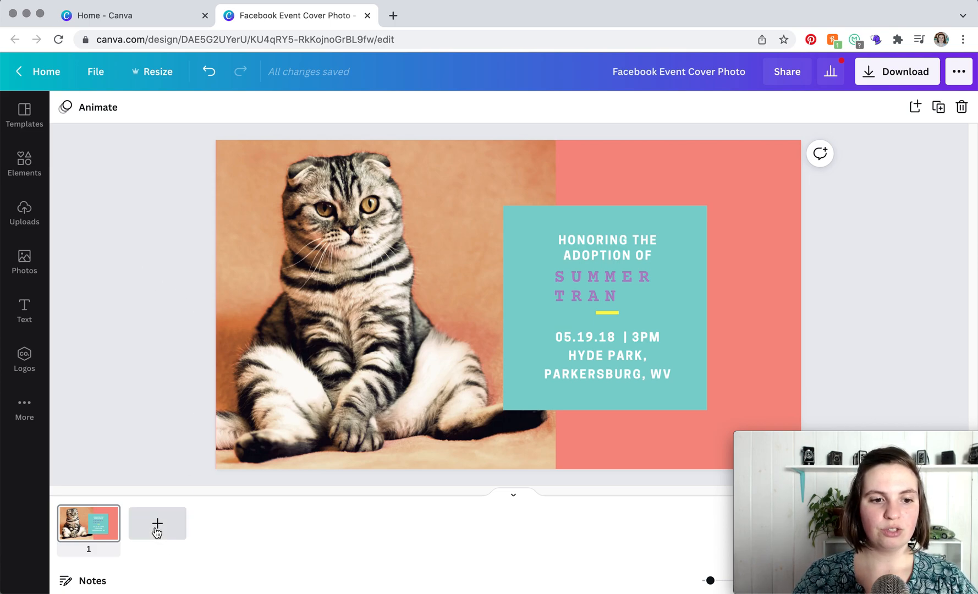
# - Add a new blank page and give it the sage green brand background
pyautogui.click(157, 524)
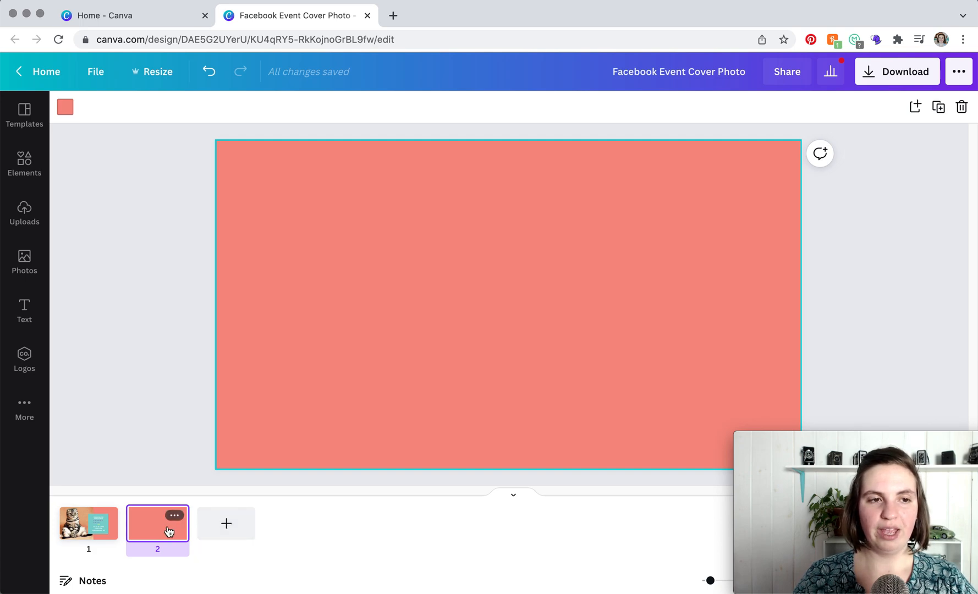
pyautogui.click(65, 108)
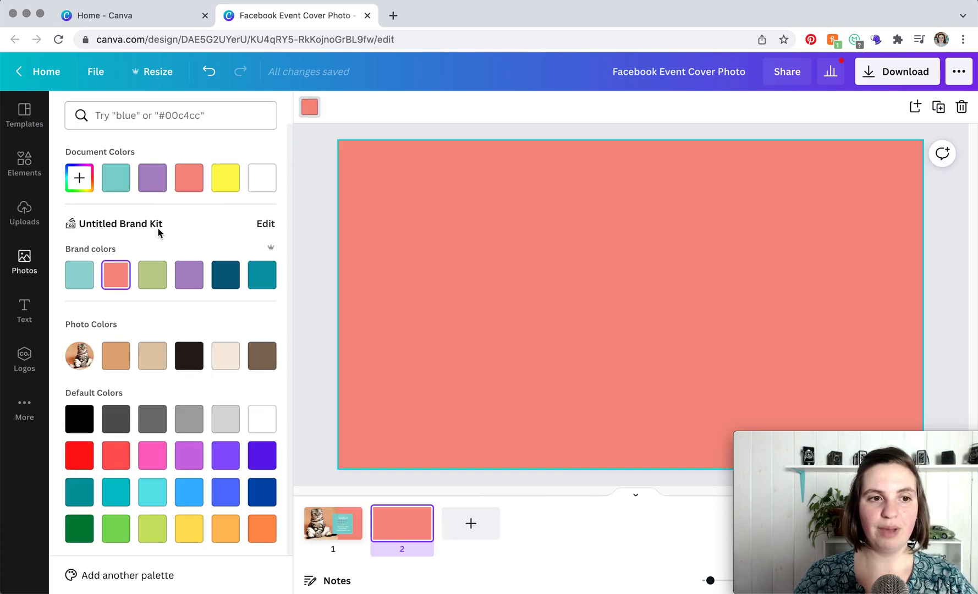
pyautogui.click(151, 275)
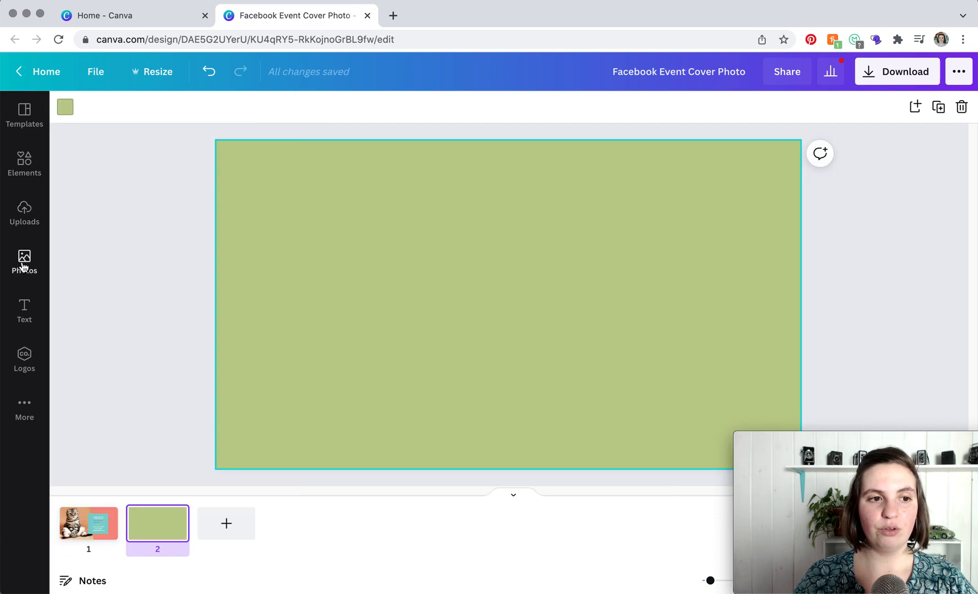
pyautogui.moveTo(24, 262)
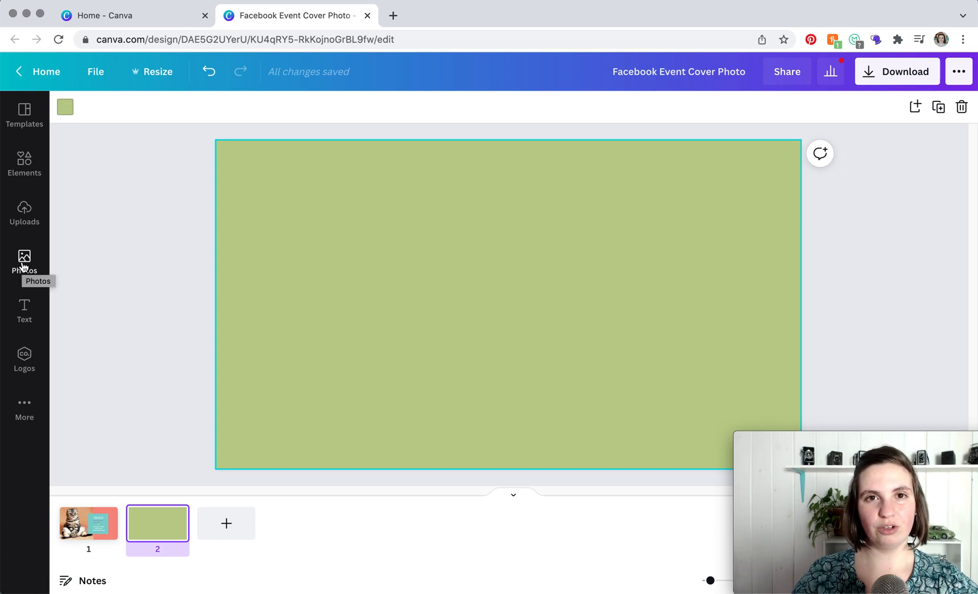
# - Find a computer-monitor frame in Elements and place it on the left of page 2
pyautogui.click(24, 162)
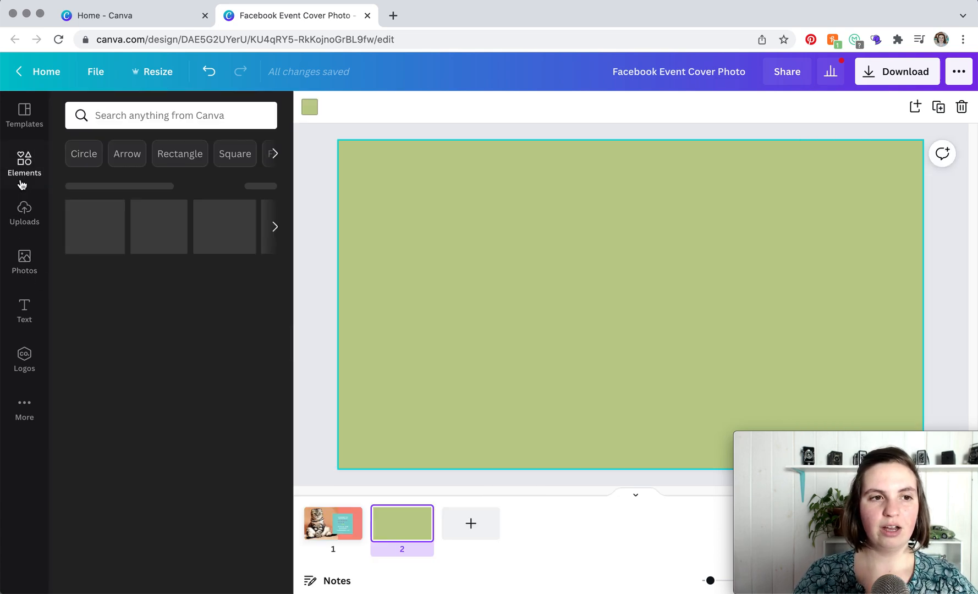
pyautogui.click(24, 158)
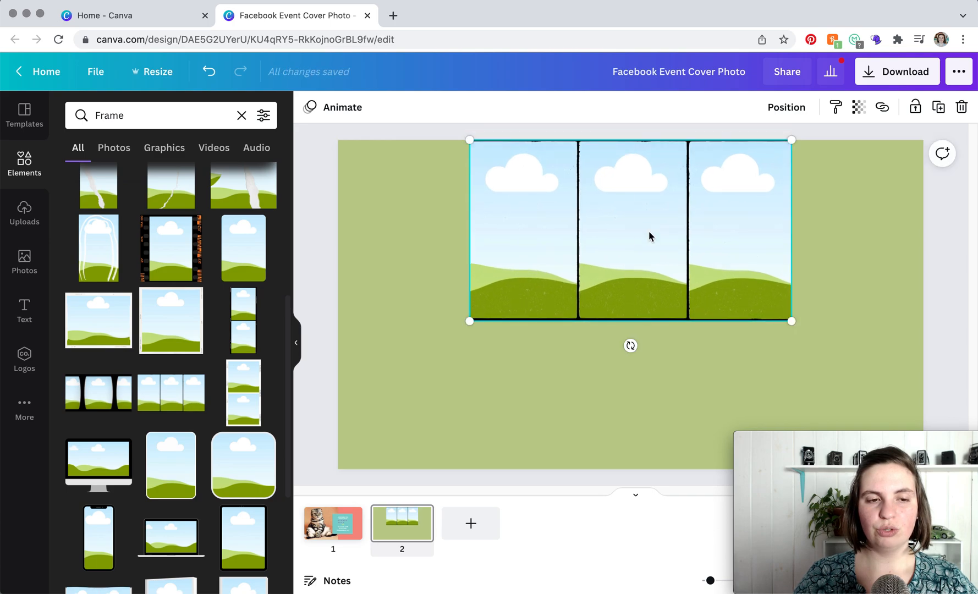
pyautogui.moveTo(650, 236); pyautogui.dragTo(648, 248)
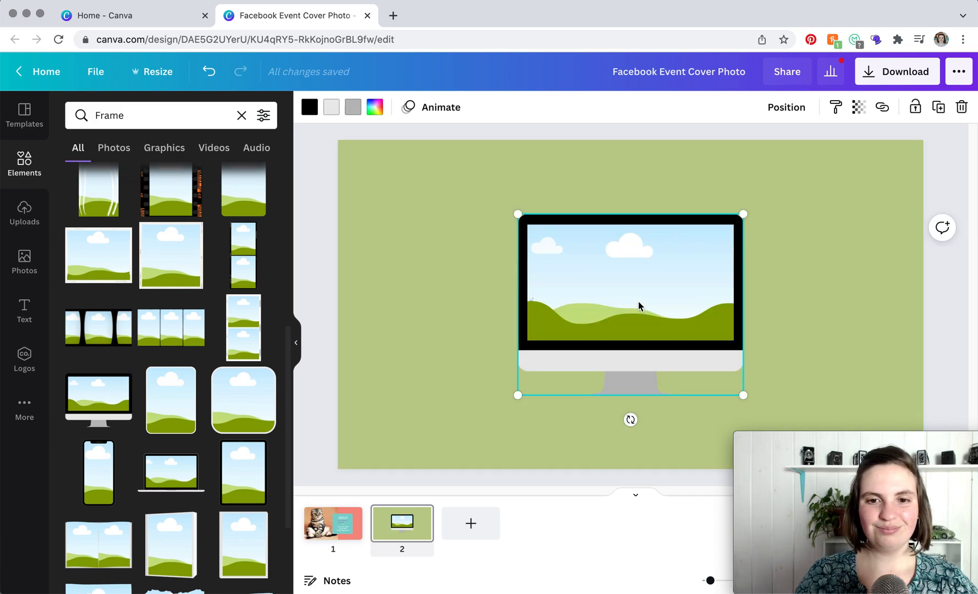
pyautogui.moveTo(630, 304); pyautogui.dragTo(497, 305)
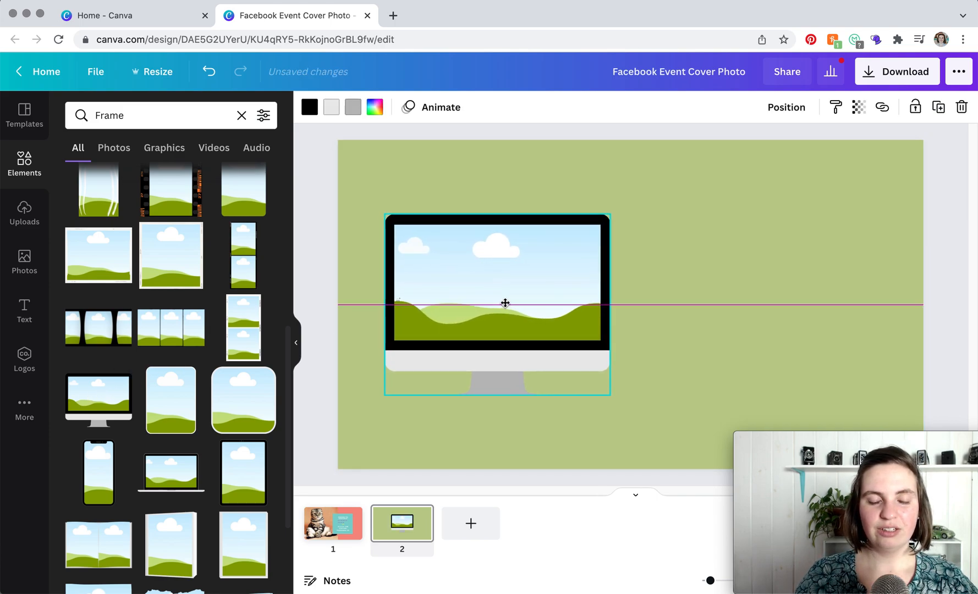
pyautogui.click(488, 298)
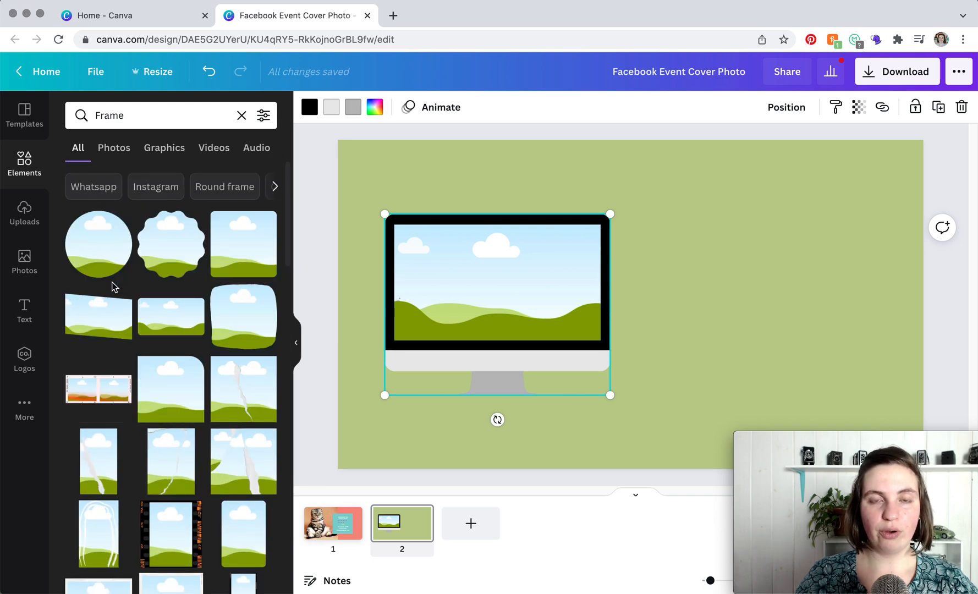
pyautogui.moveTo(57, 302)
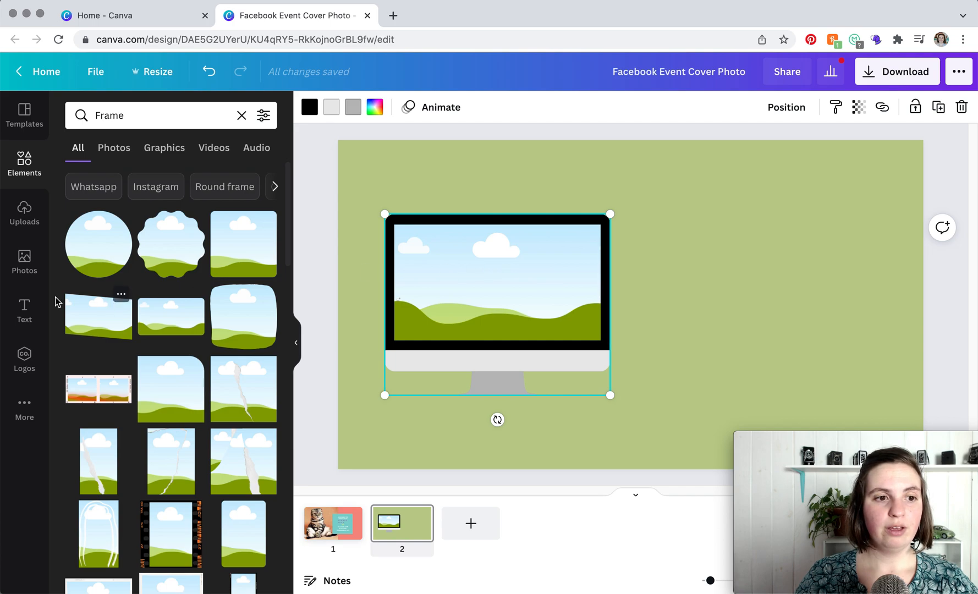
# - Add a placeholder body-text box beneath the monitor frame on page 2
pyautogui.click(24, 310)
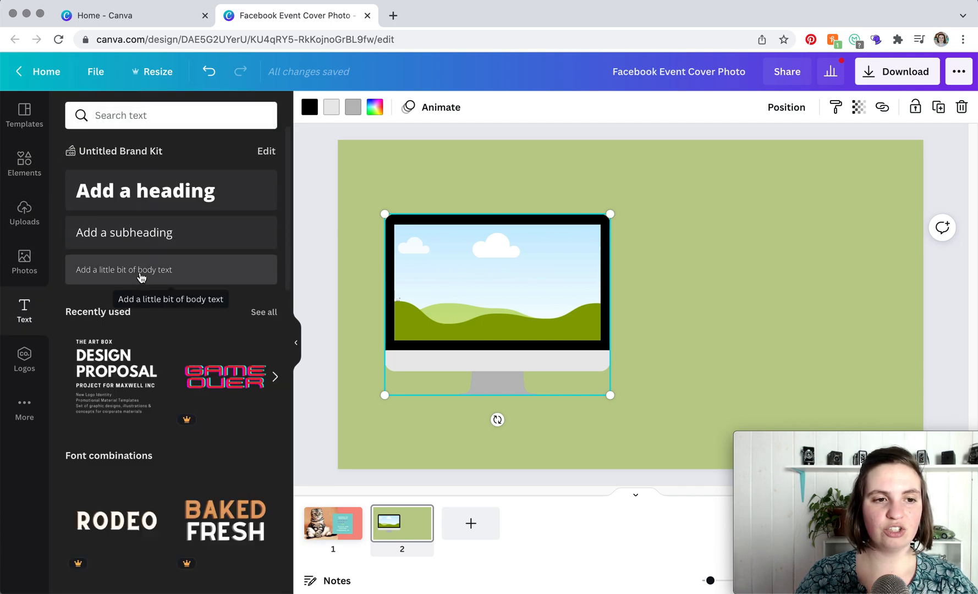
pyautogui.click(123, 269)
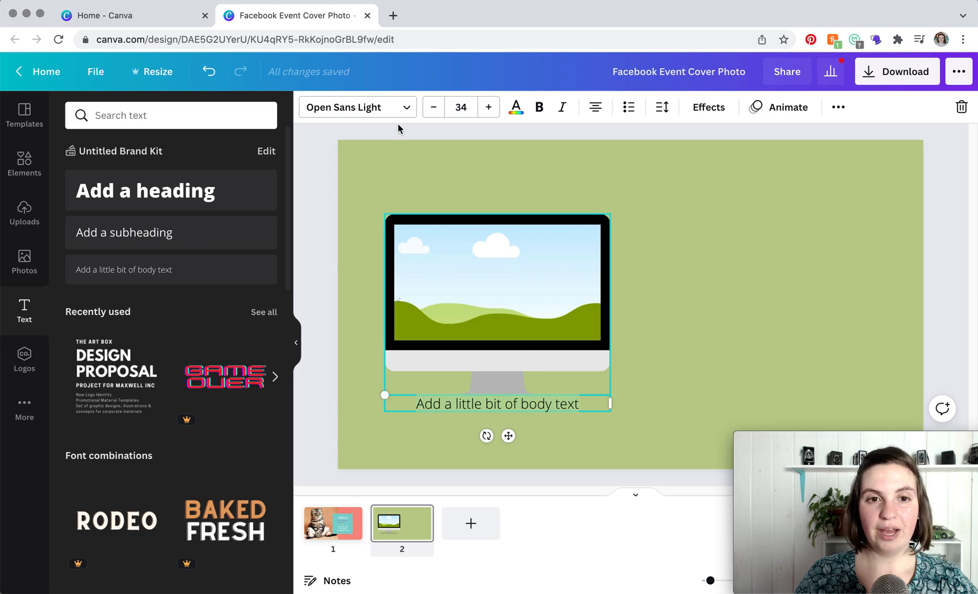
pyautogui.moveTo(539, 112)
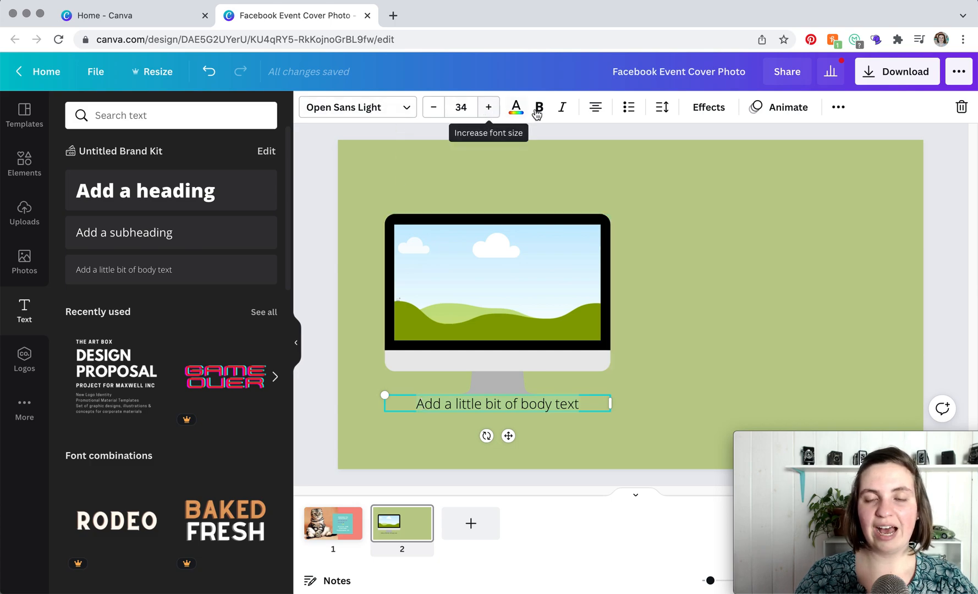
pyautogui.moveTo(595, 106)
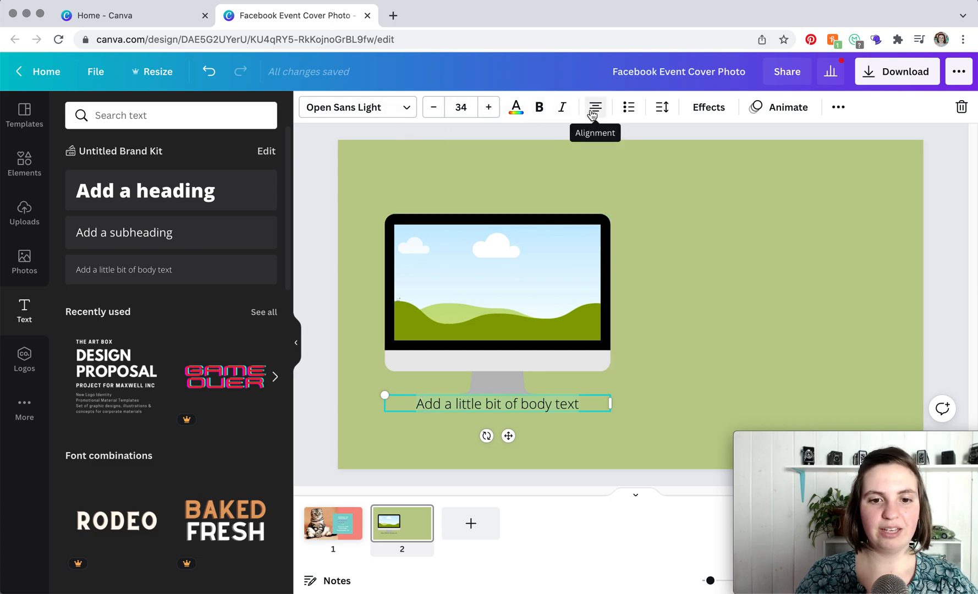
pyautogui.moveTo(190, 326)
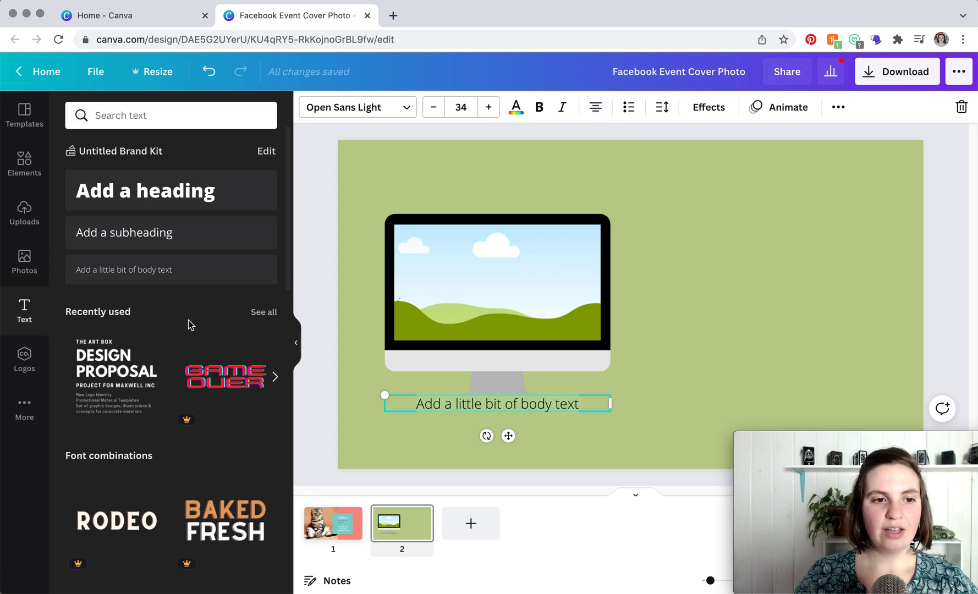
# - Browse the font combinations, then return to the cat cover on page 1
pyautogui.scroll(-3)
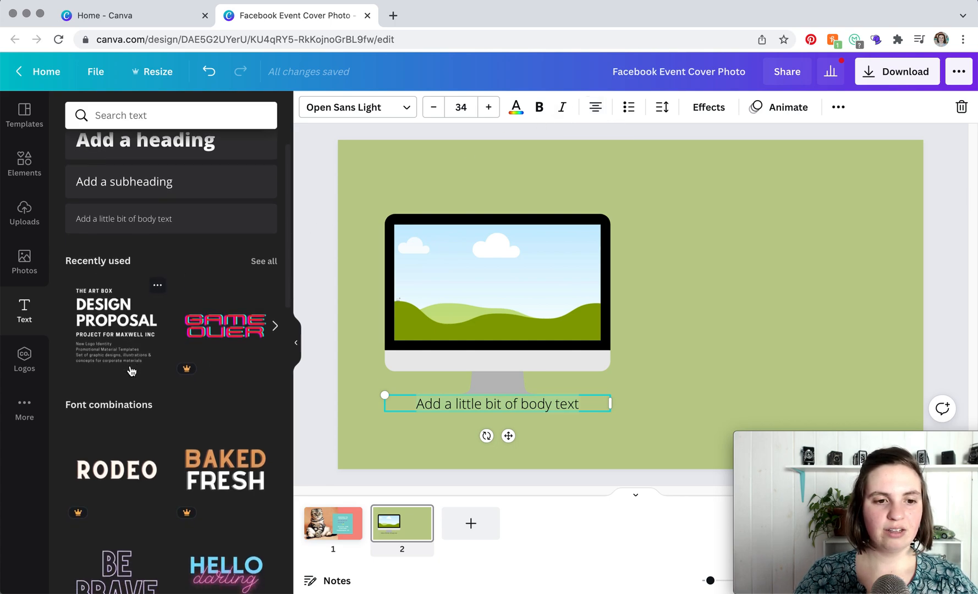
pyautogui.scroll(-3)
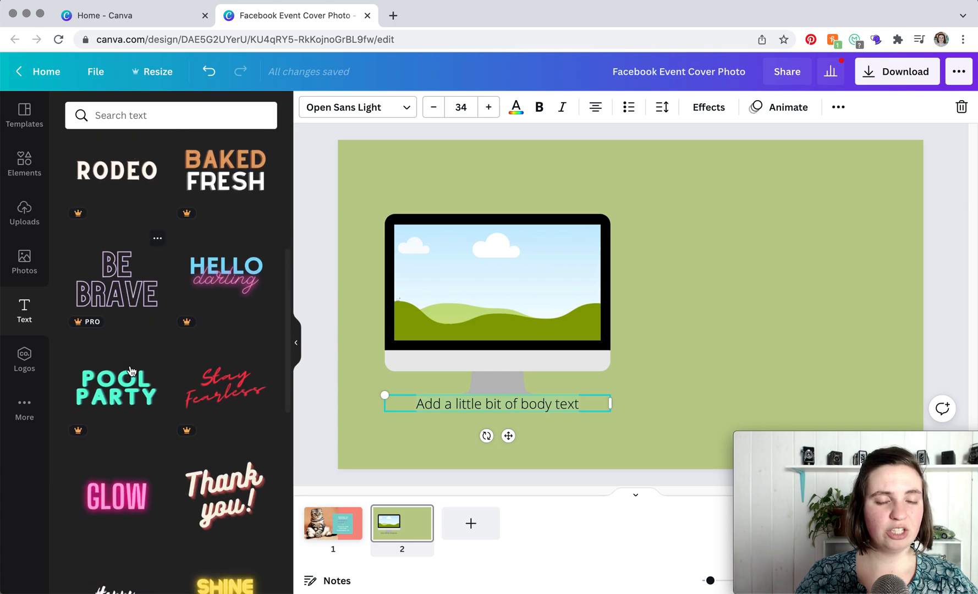
pyautogui.scroll(-3)
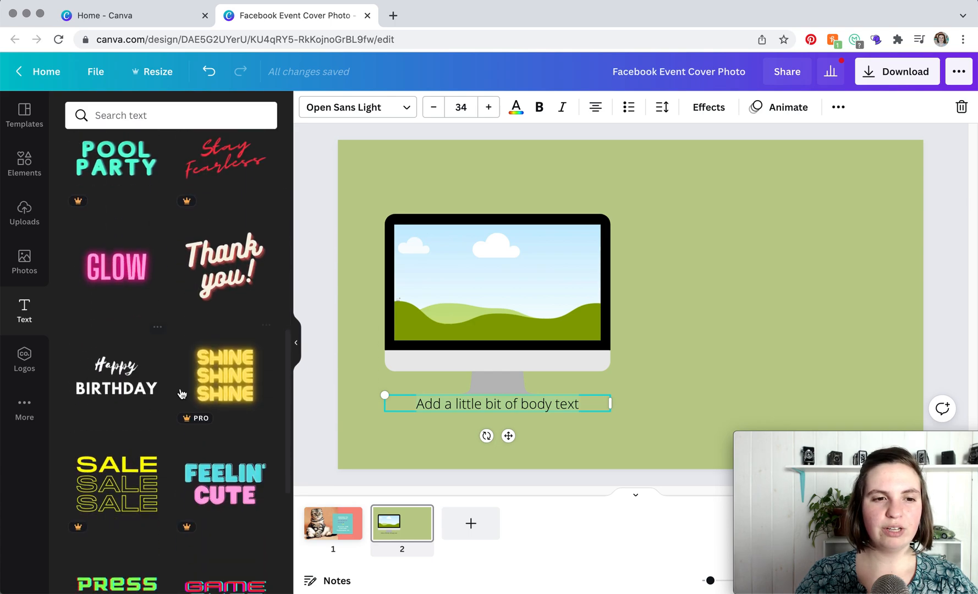
pyautogui.scroll(-3)
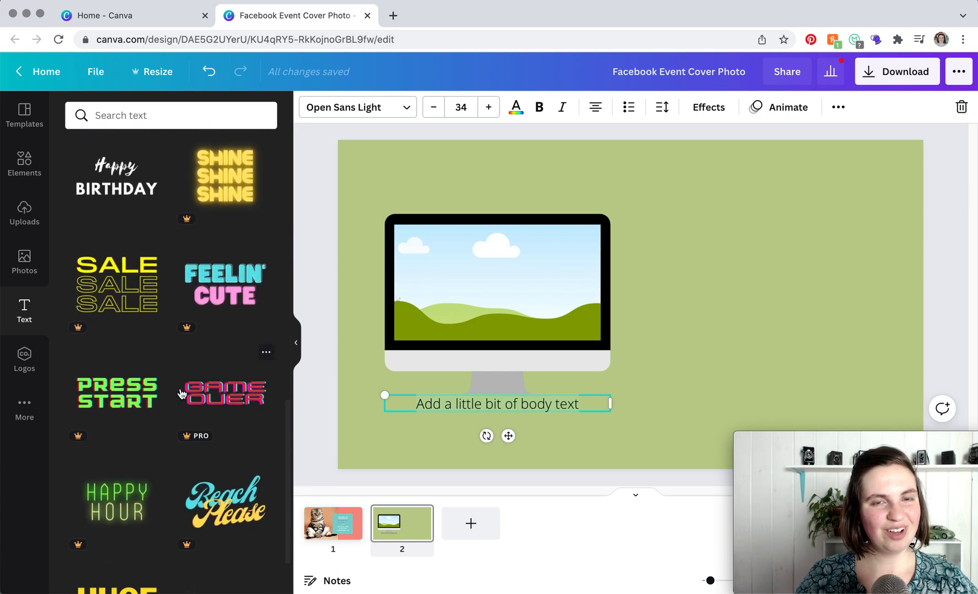
pyautogui.scroll(-3)
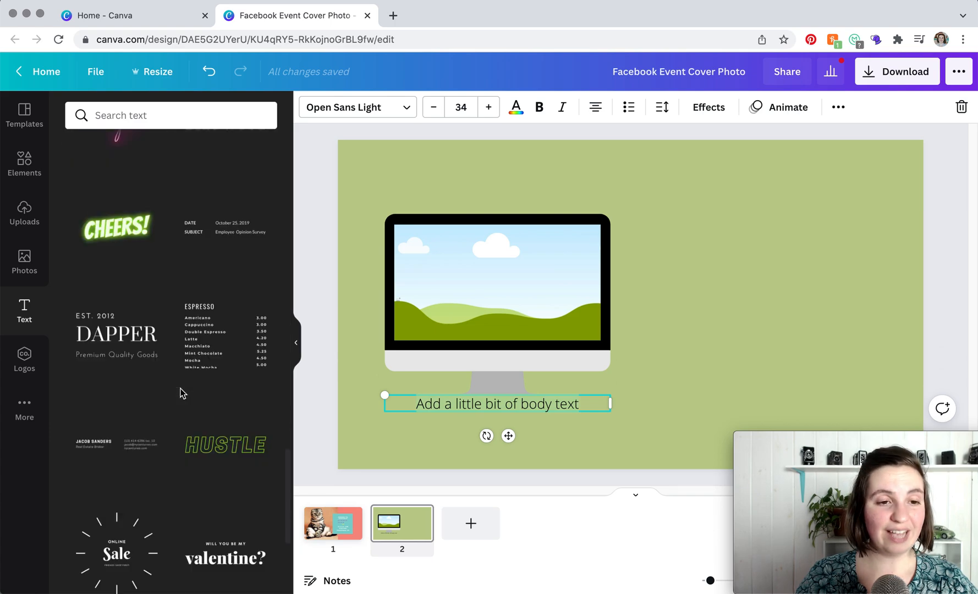
pyautogui.scroll(-3)
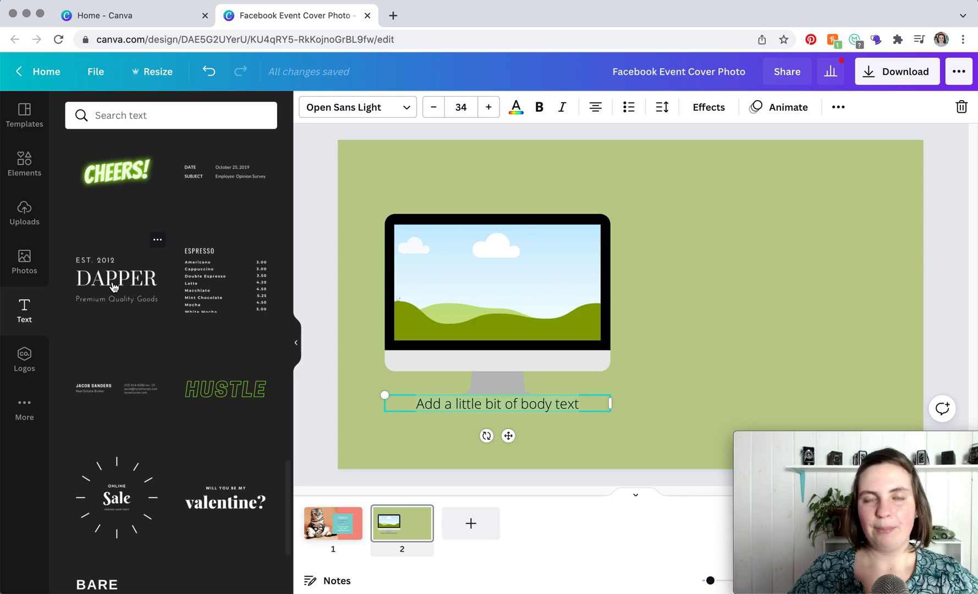
pyautogui.click(333, 524)
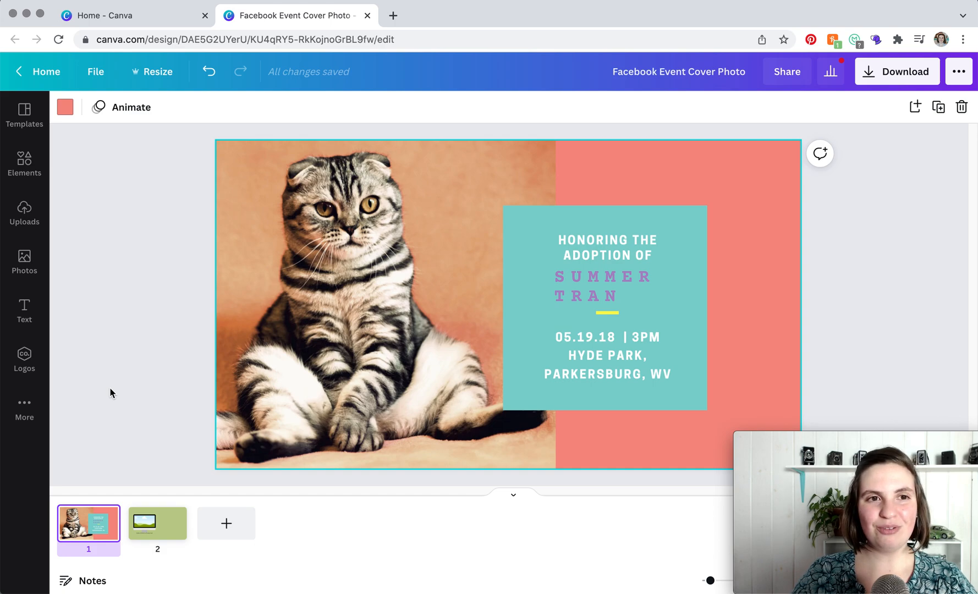
# - Make a resized copy of the design at Facebook Cover size, 1640 × 924 px
pyautogui.click(153, 71)
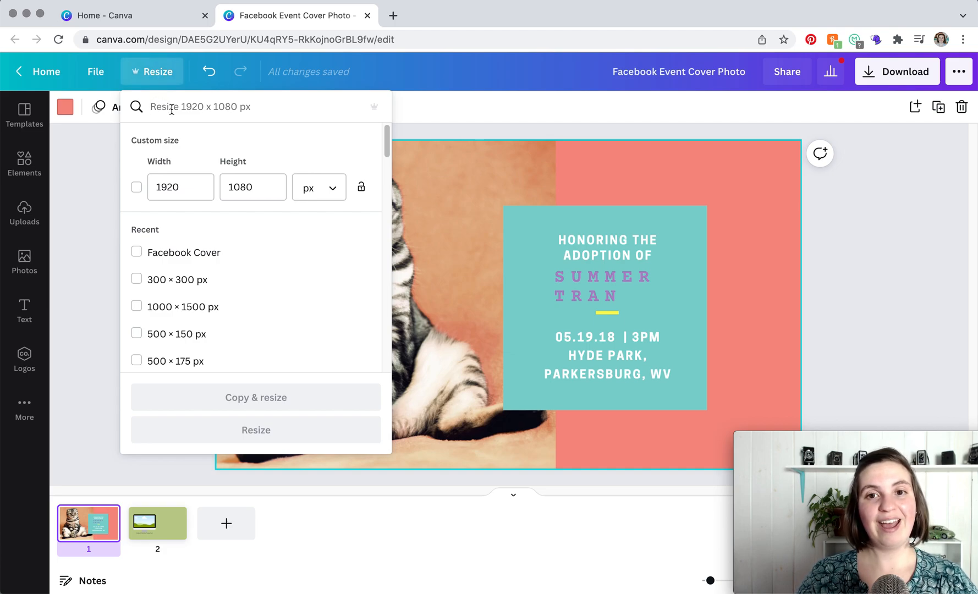
pyautogui.moveTo(151, 258)
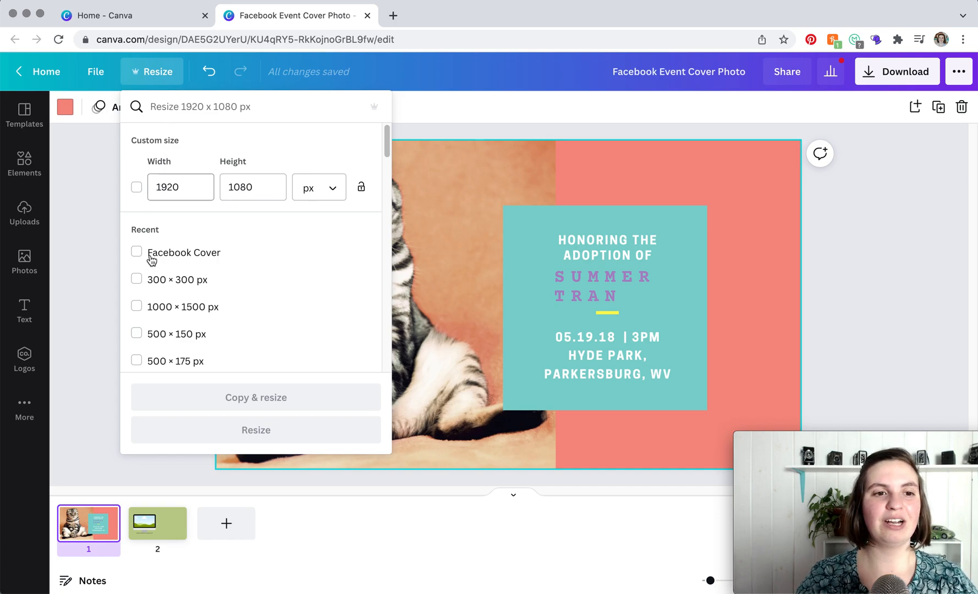
pyautogui.moveTo(152, 257)
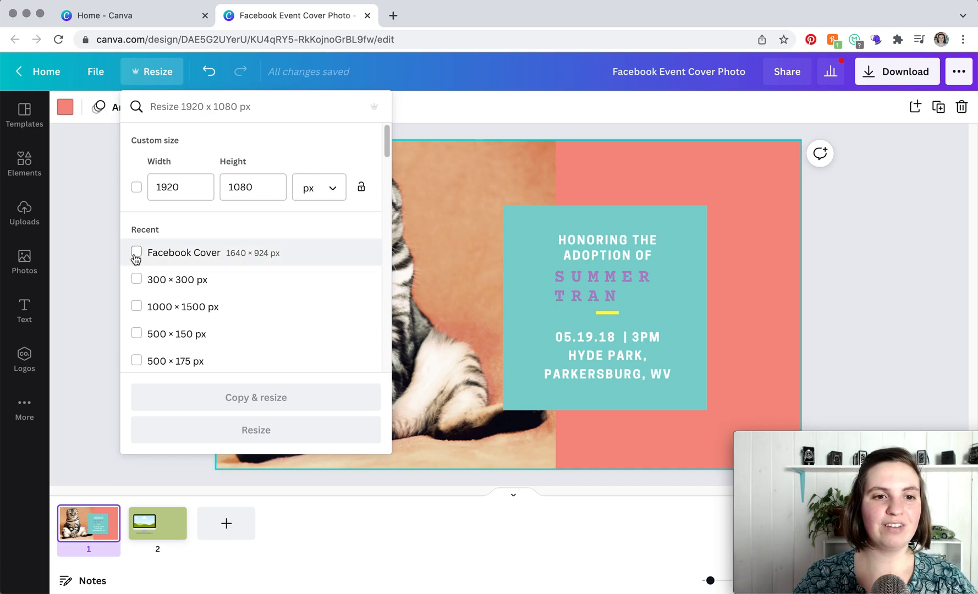
pyautogui.moveTo(186, 258)
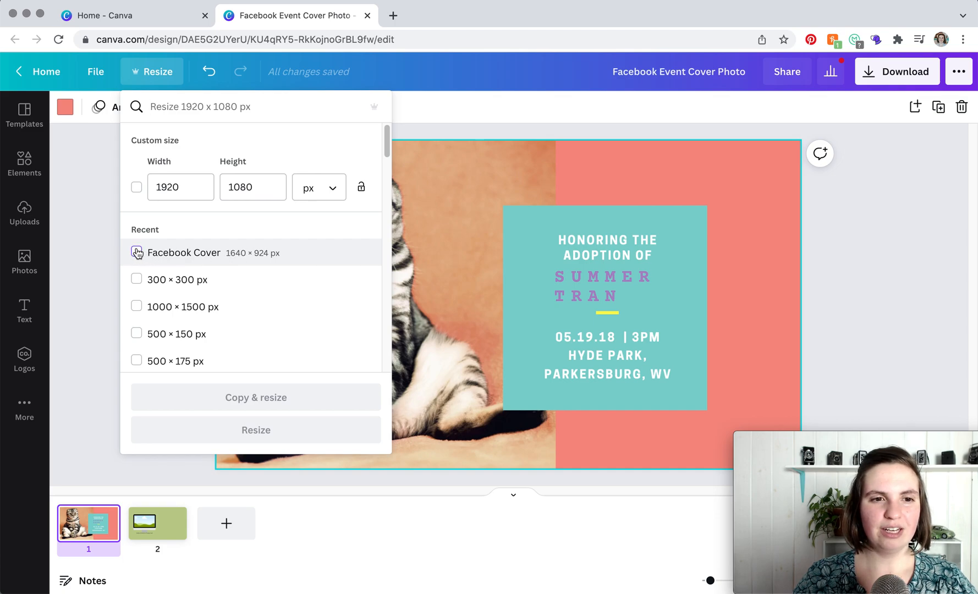
pyautogui.click(136, 253)
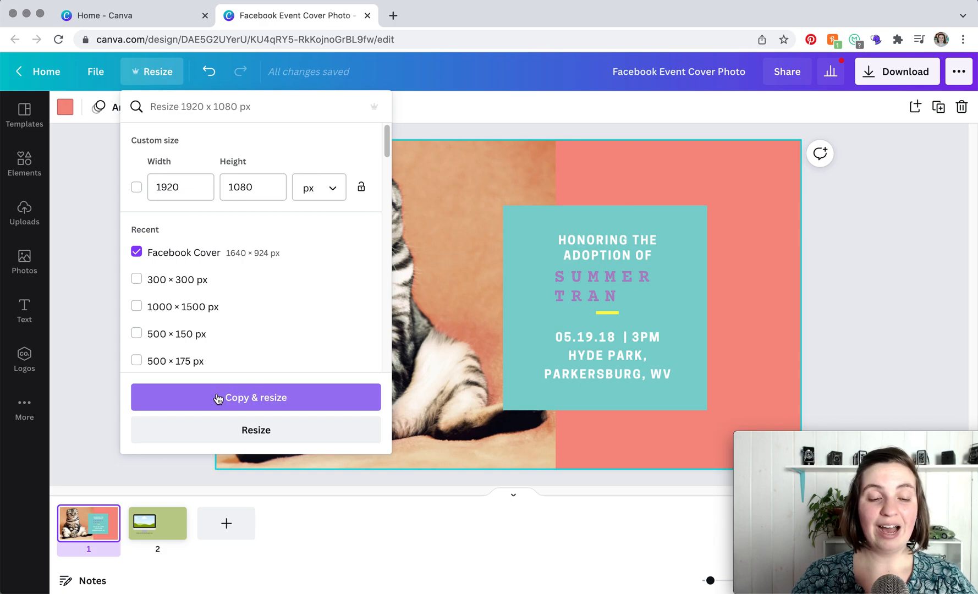
pyautogui.moveTo(217, 422)
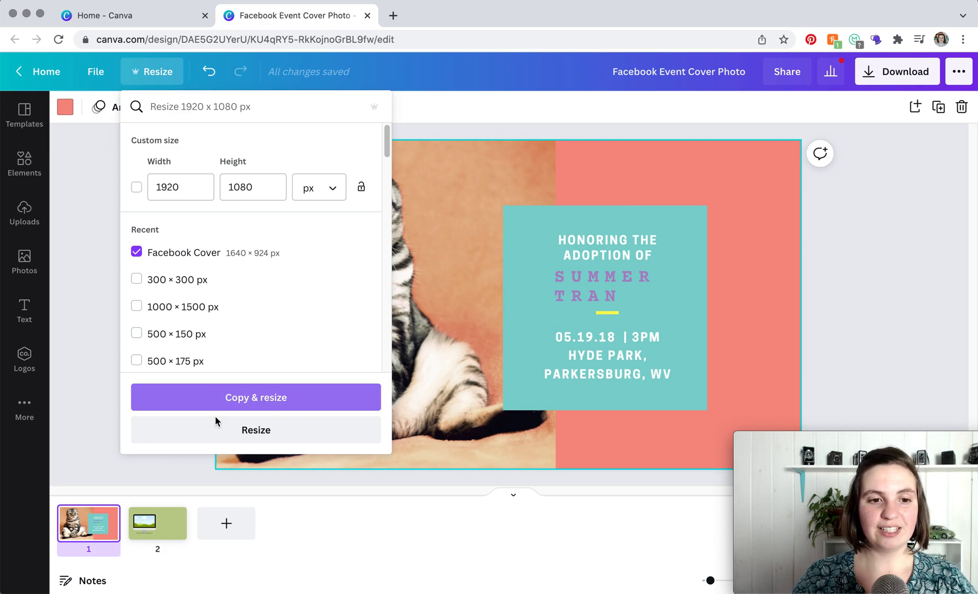
pyautogui.moveTo(224, 412)
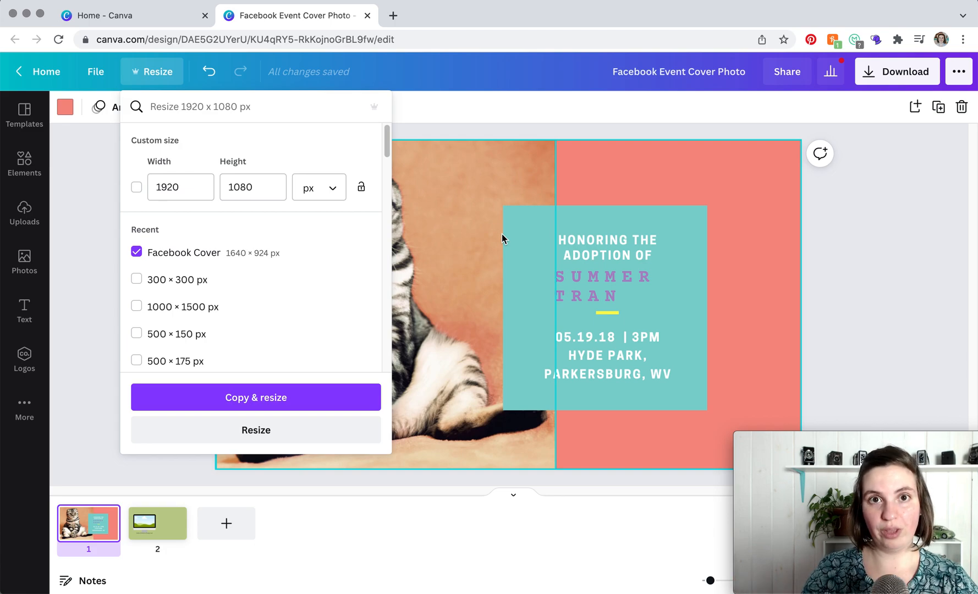
pyautogui.click(257, 398)
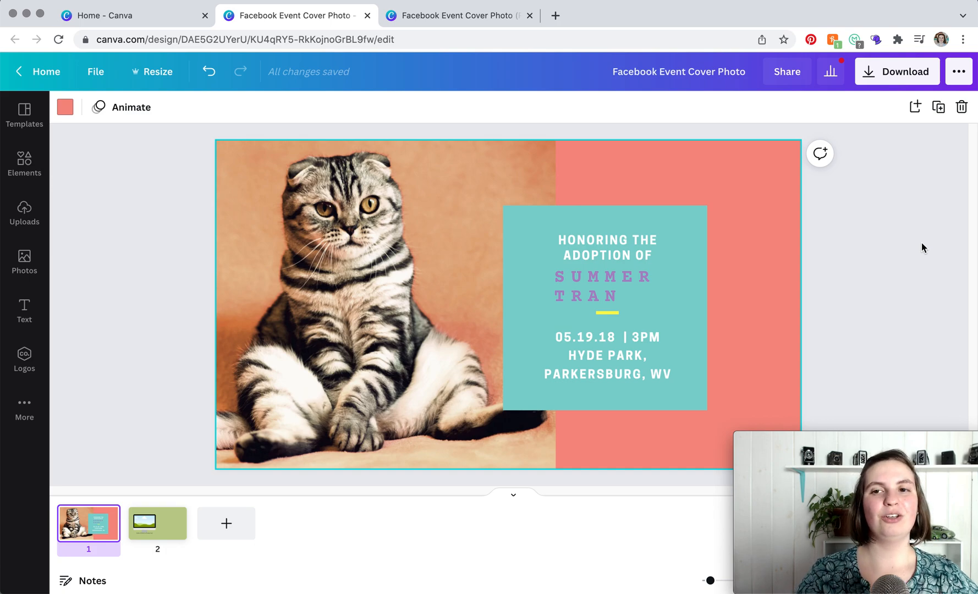
# - Set up a PNG download with only Page 1 selected for export
pyautogui.click(897, 71)
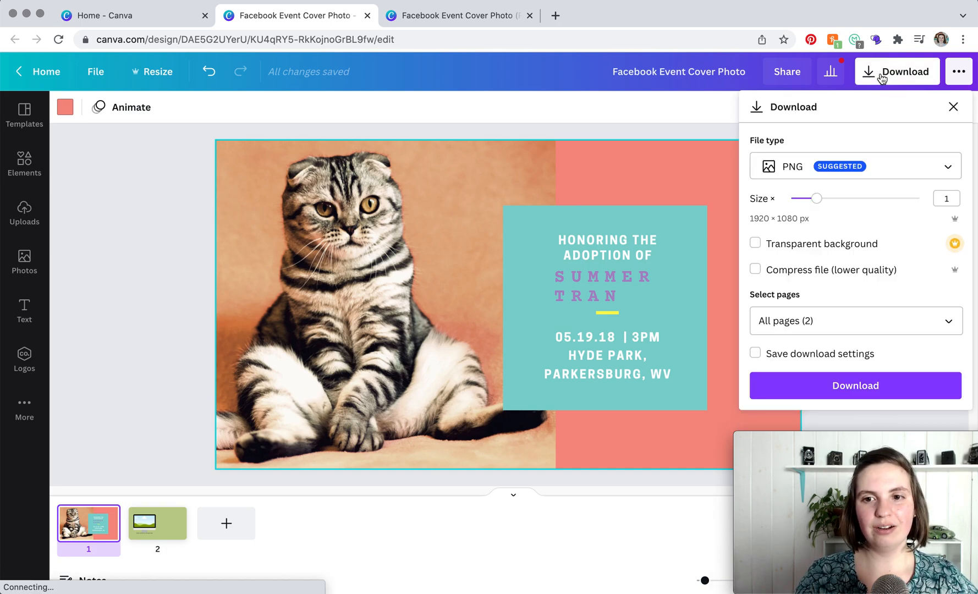
pyautogui.moveTo(878, 173)
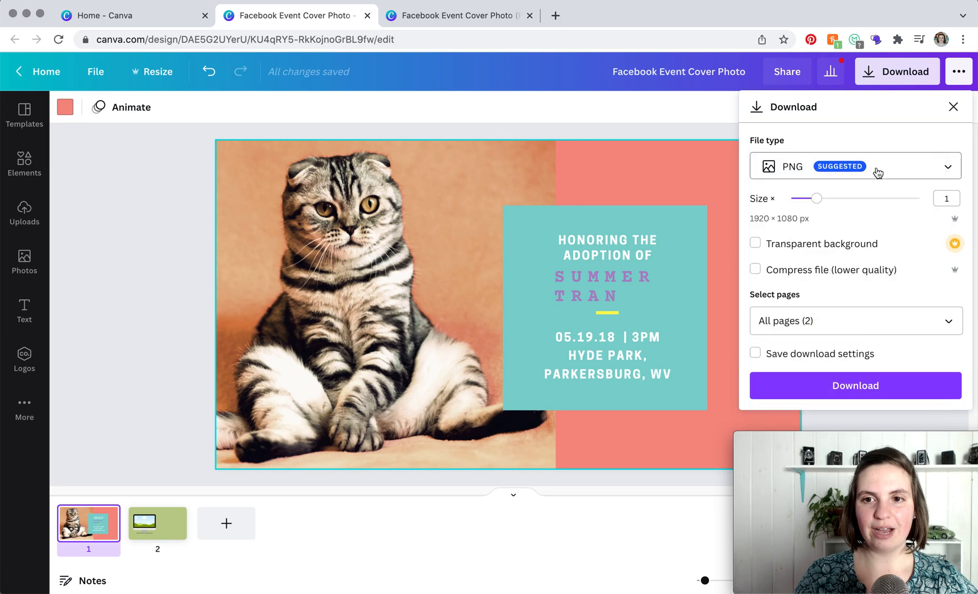
pyautogui.click(948, 322)
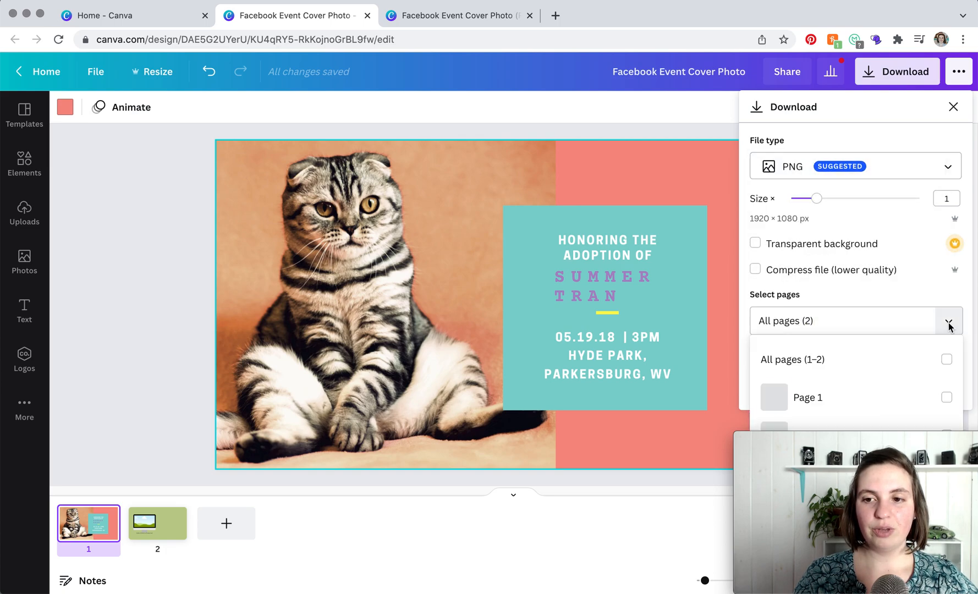
pyautogui.click(946, 397)
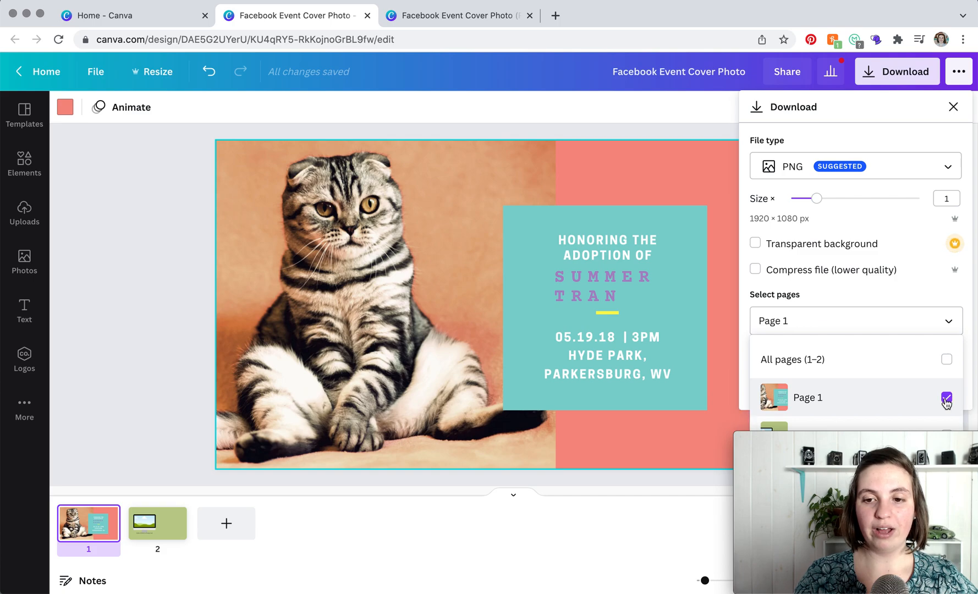